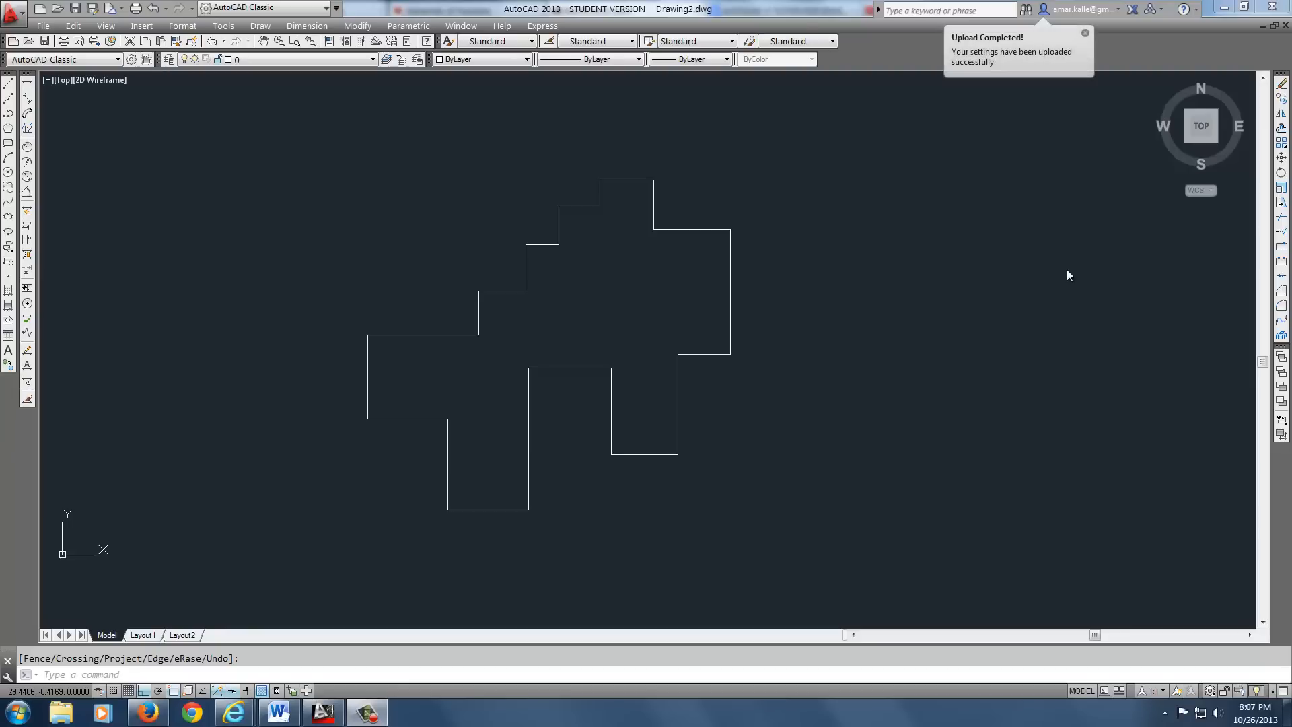
mouse_move(1062, 281)
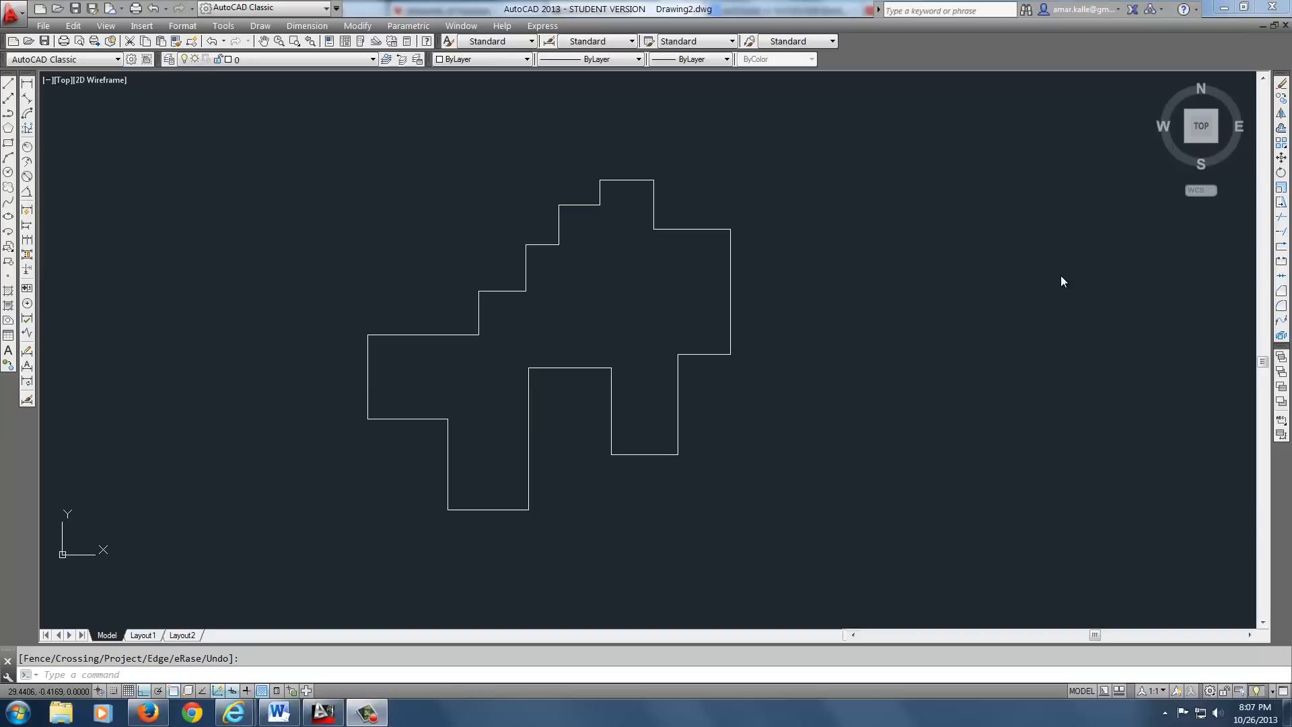
mouse_move(1026, 286)
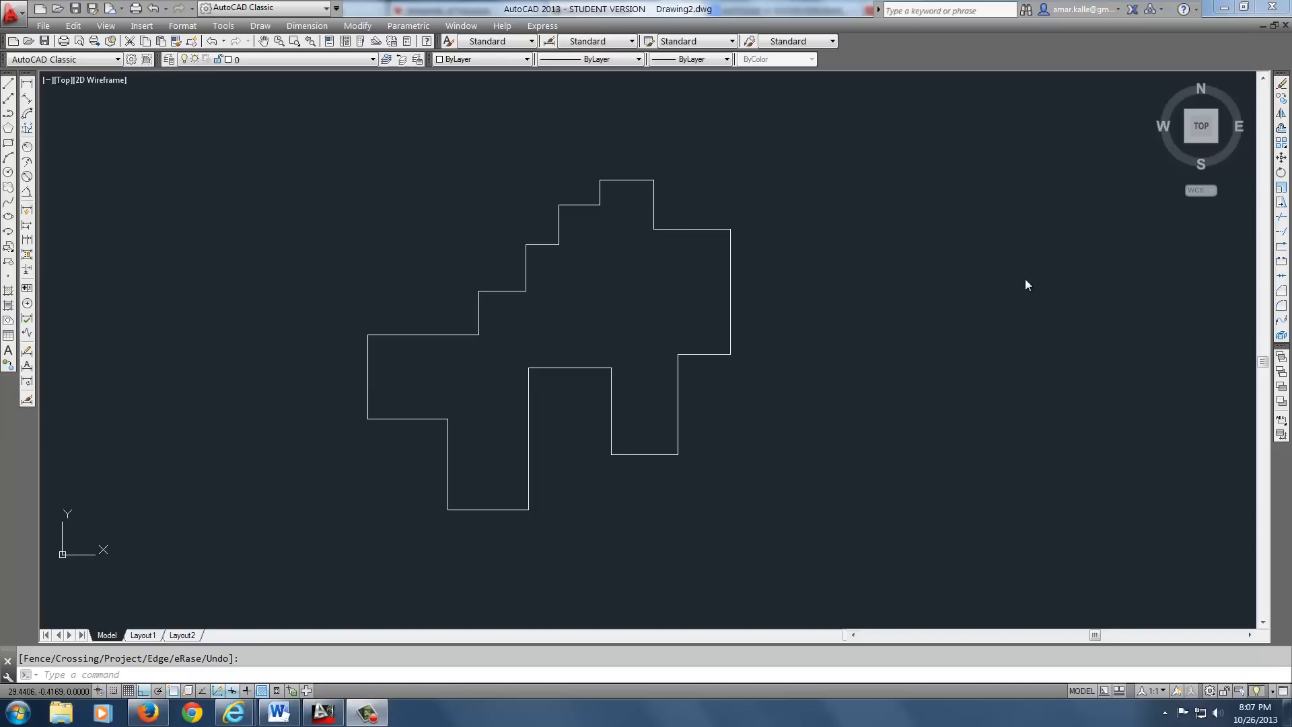
mouse_move(1007, 295)
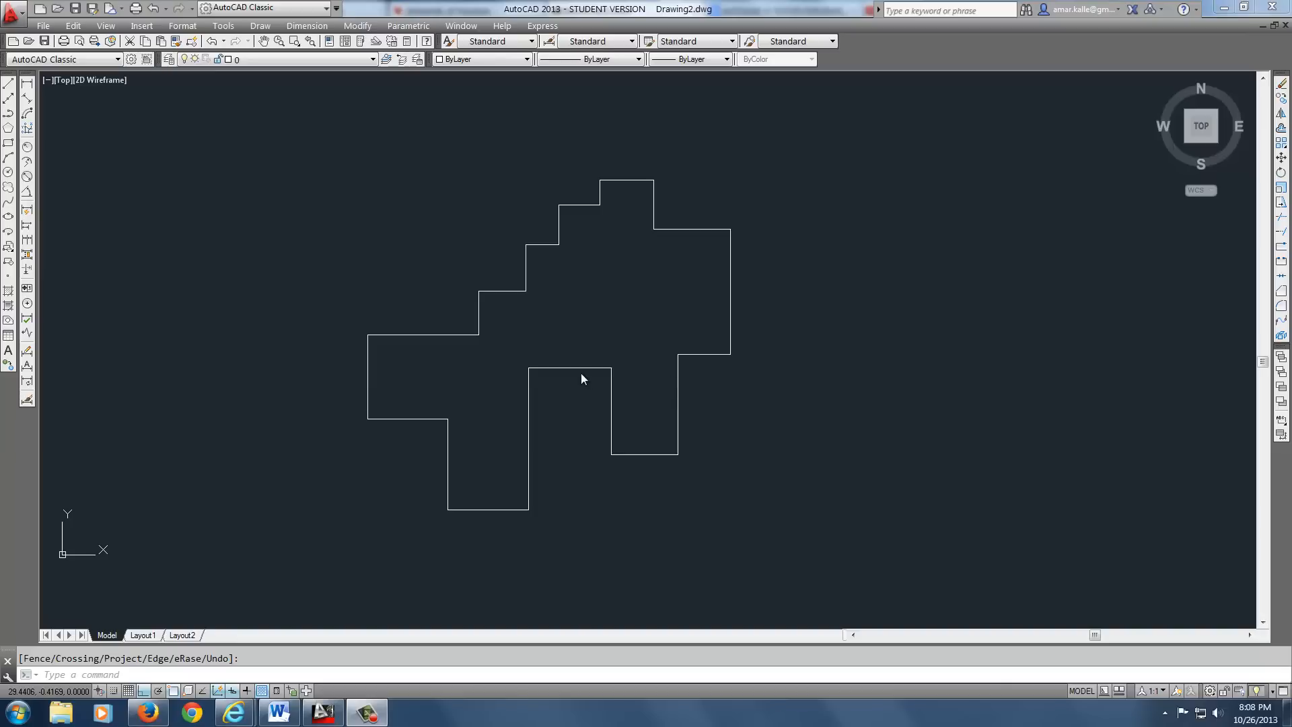
mouse_move(757, 515)
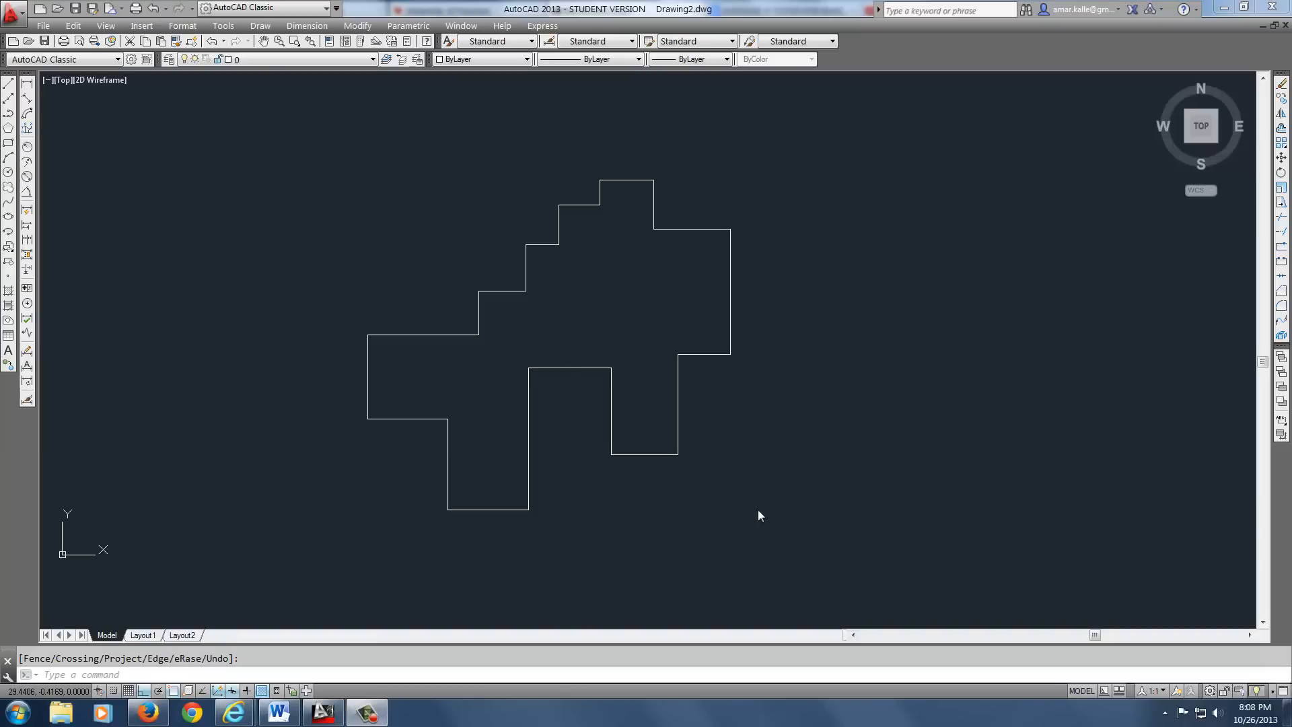
Join the 22 separate outline lines into one polyline with JOIN
click(568, 369)
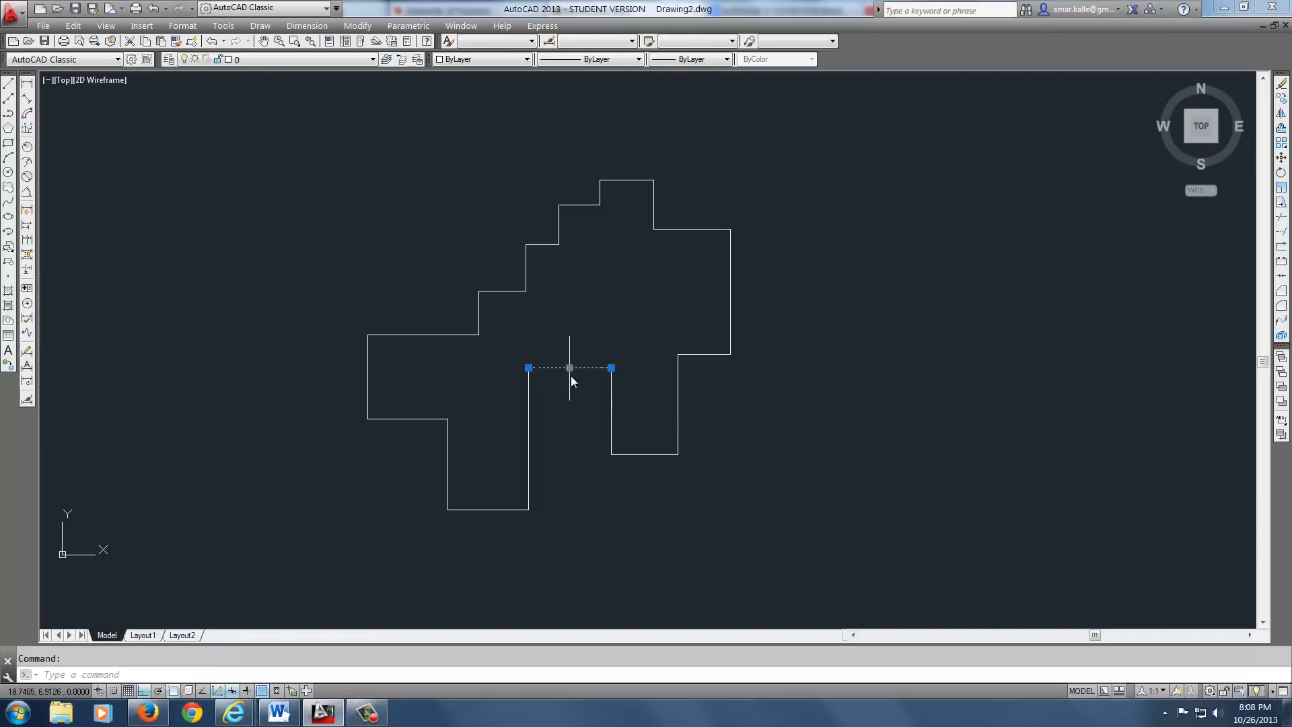
key(Escape)
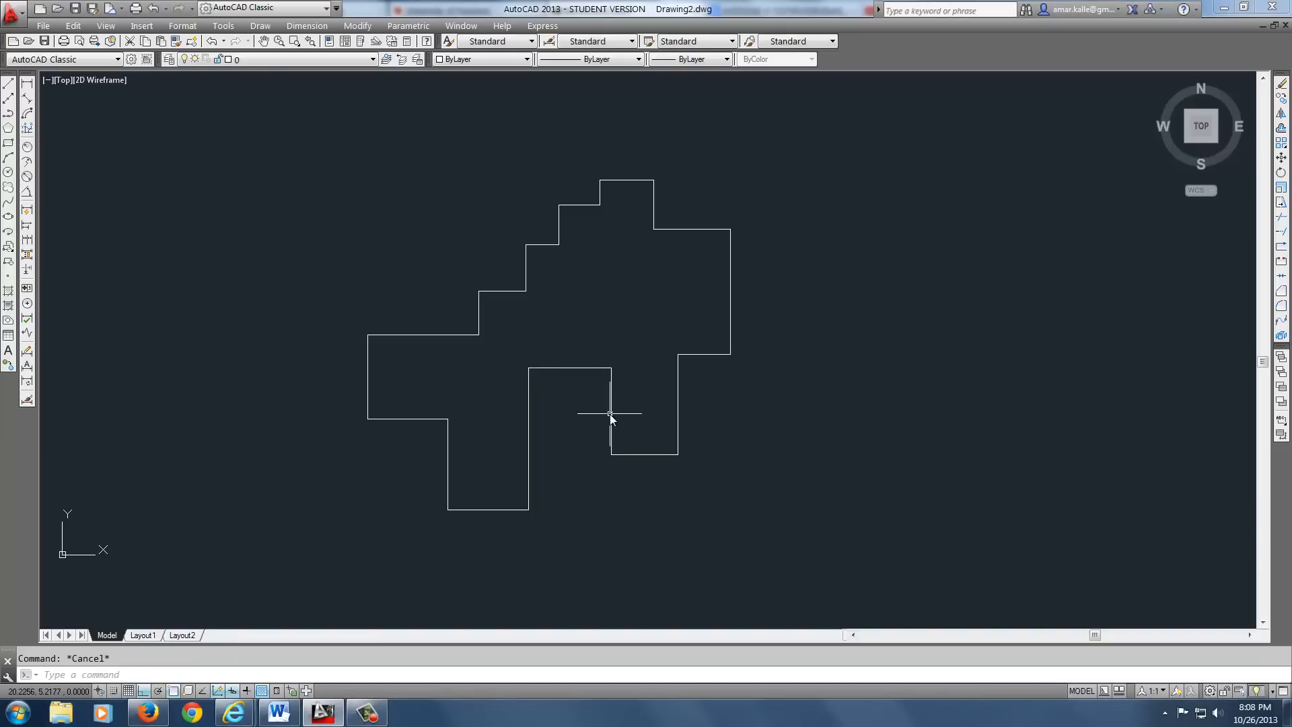
mouse_move(682, 386)
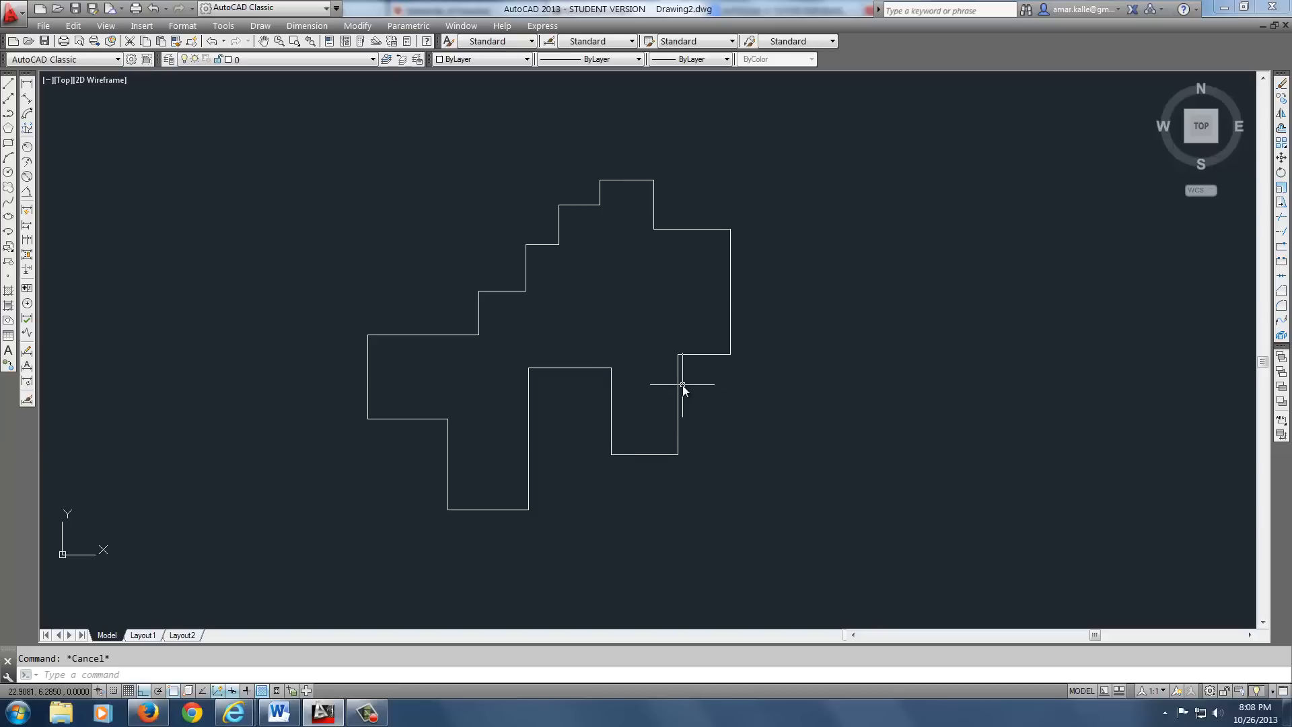
mouse_move(701, 347)
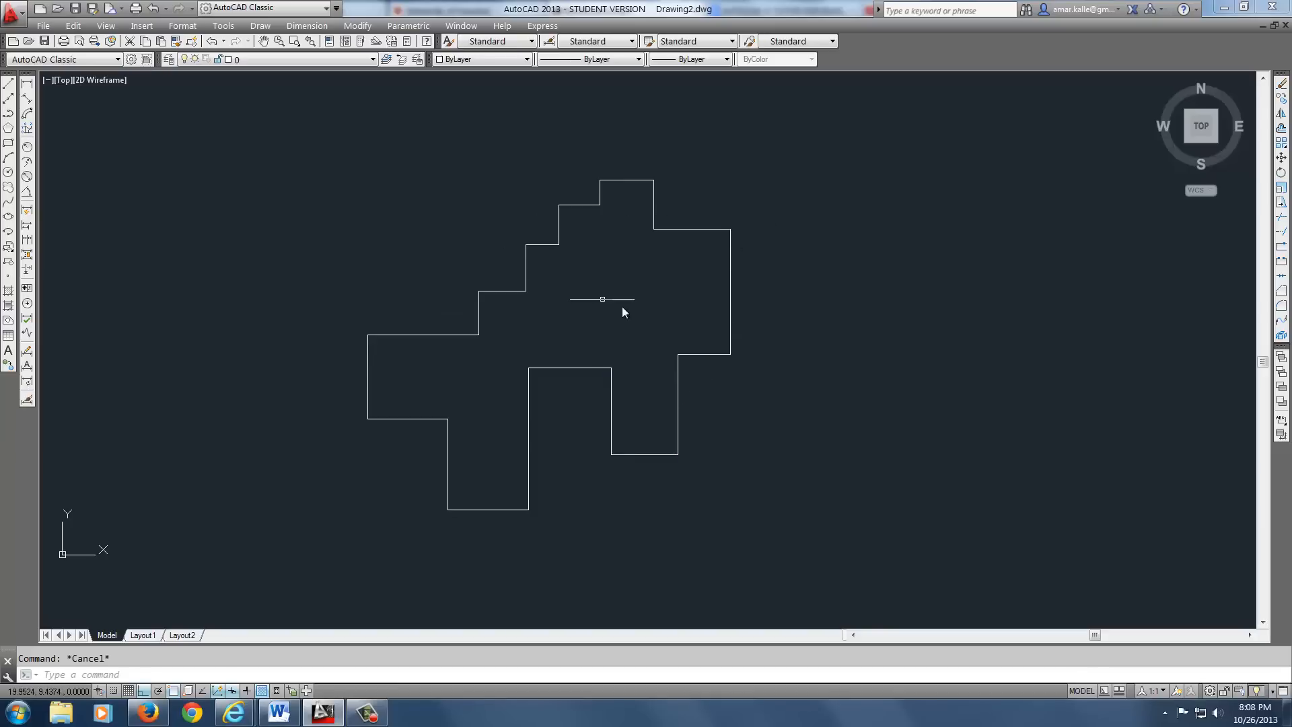
mouse_move(409, 298)
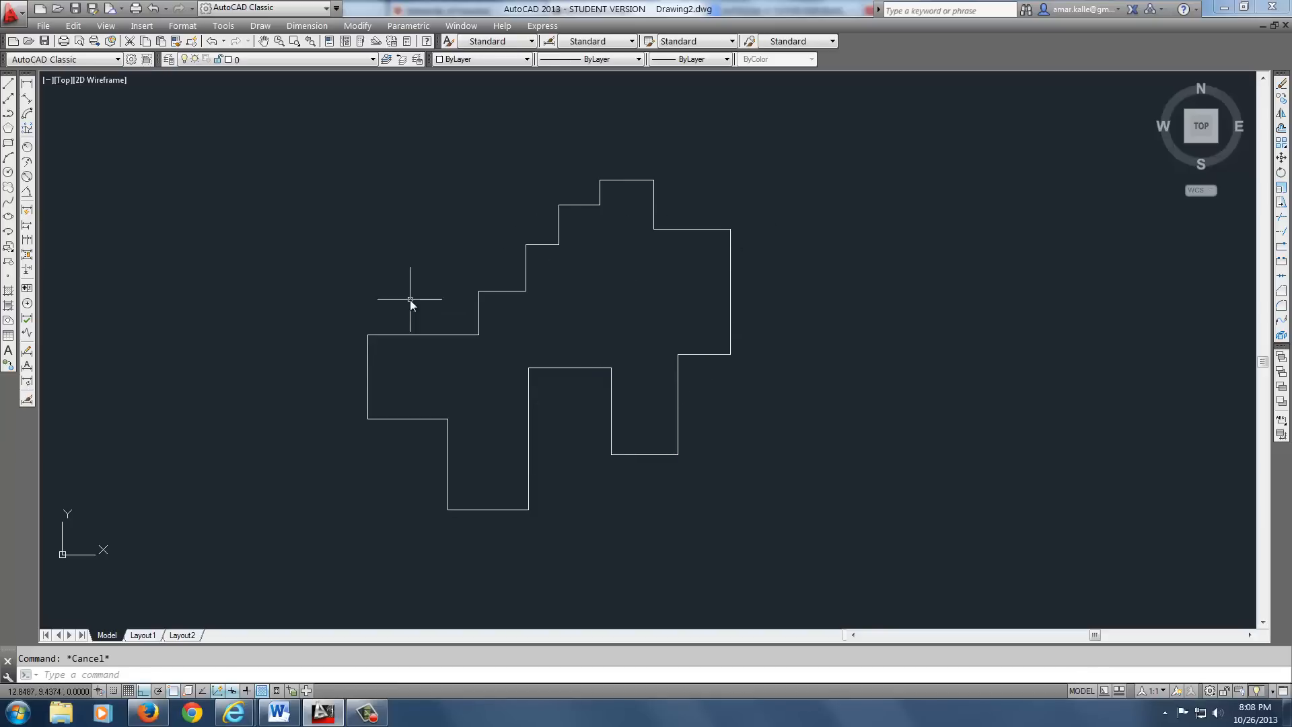
text(jpoin)
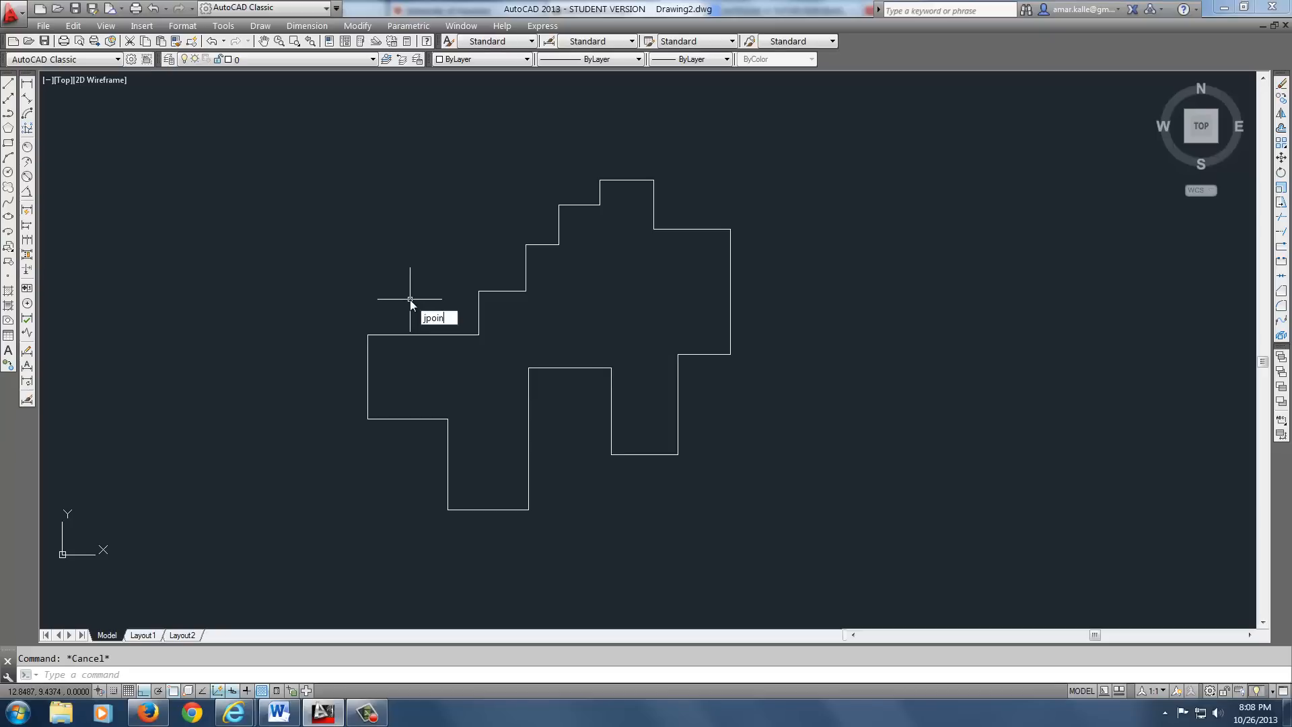
key(Return)
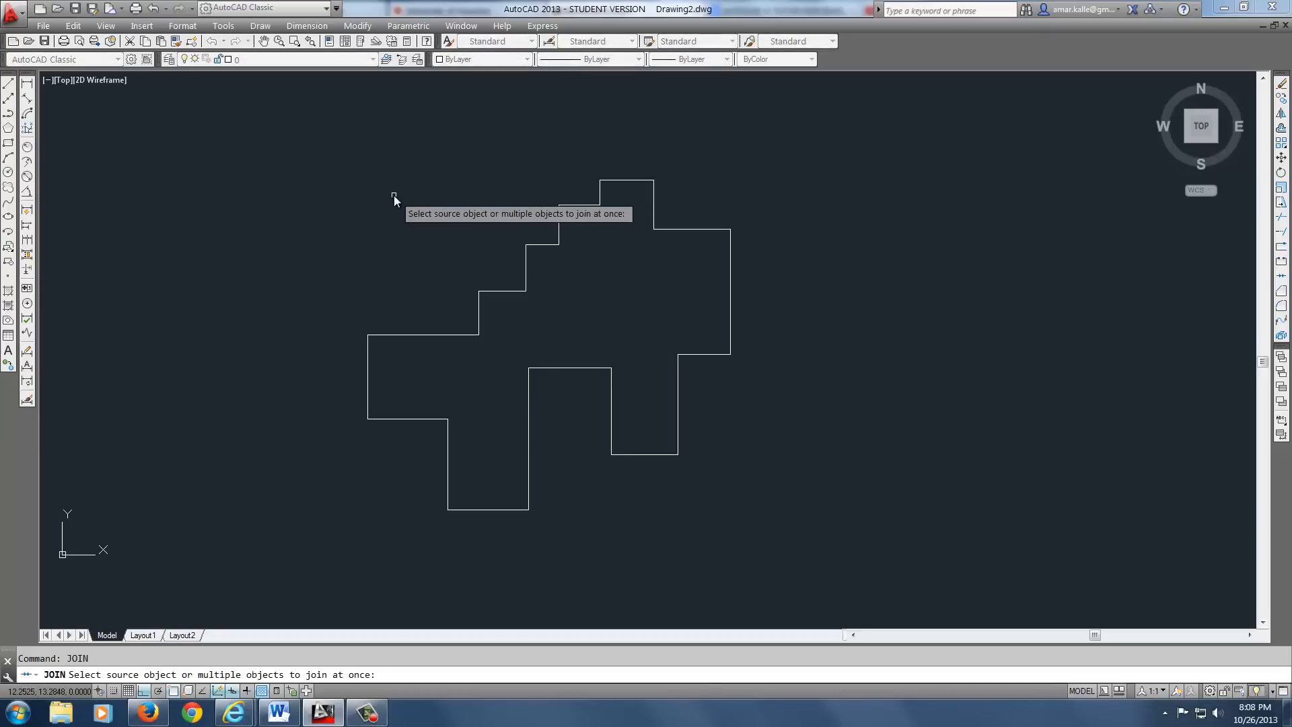
mouse_move(344, 214)
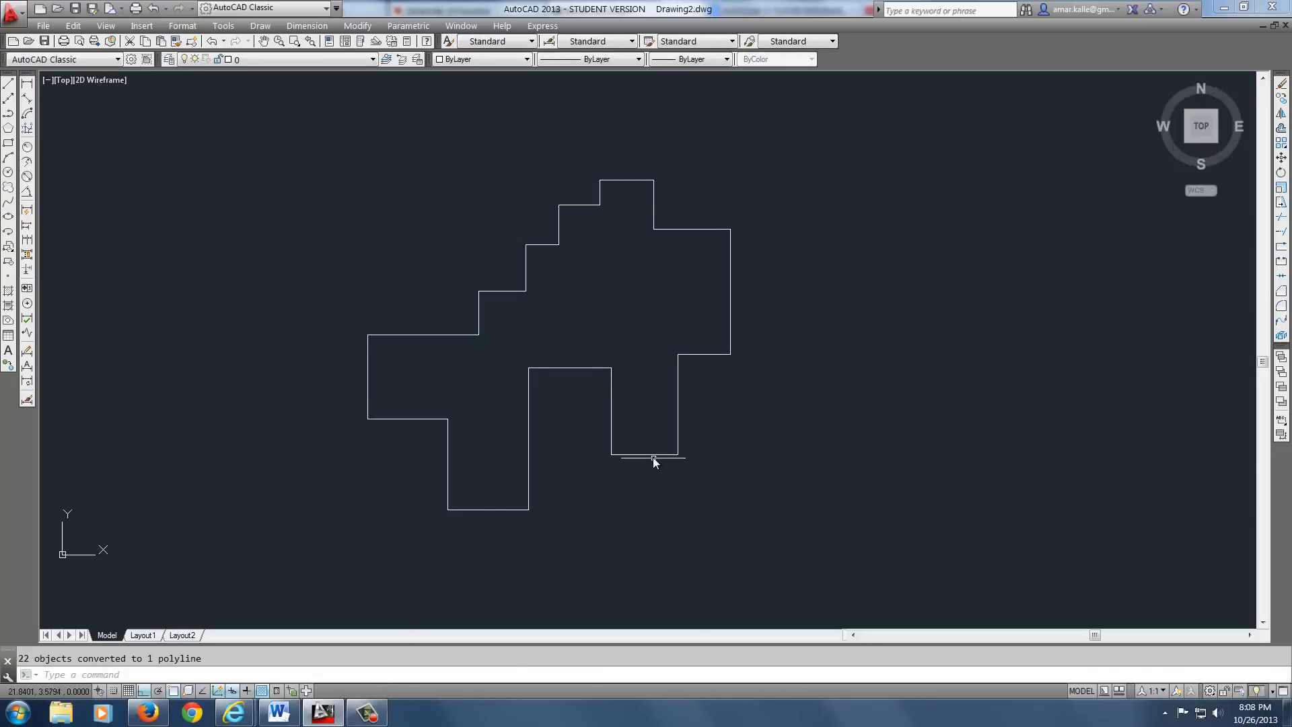
click(652, 457)
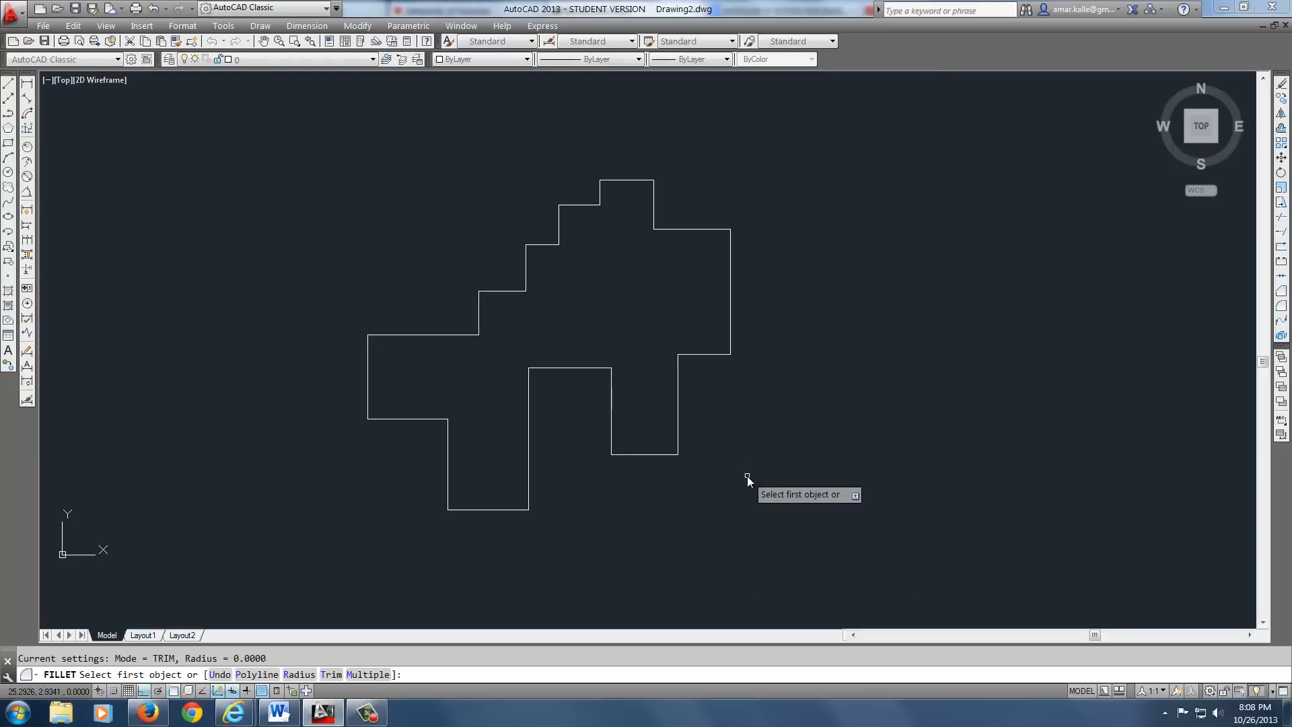
mouse_move(319, 634)
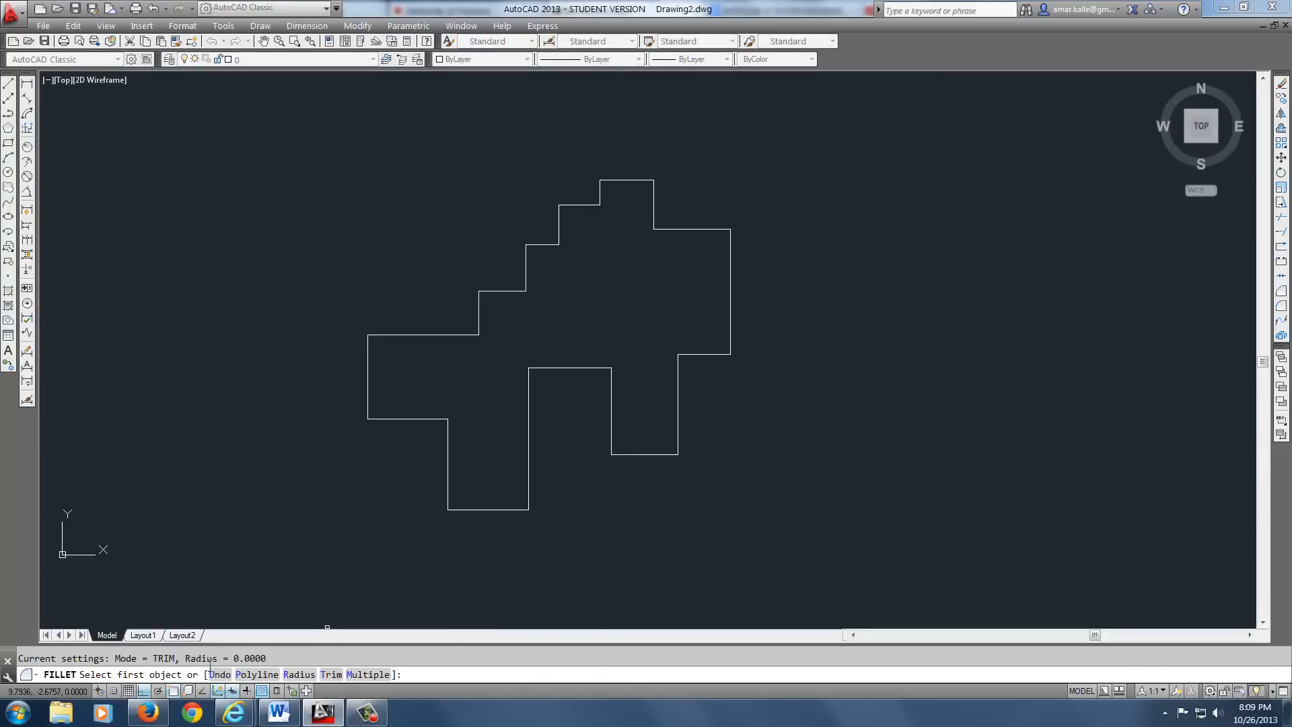
Set the fillet radius to 0.125 via the R option
text(r)
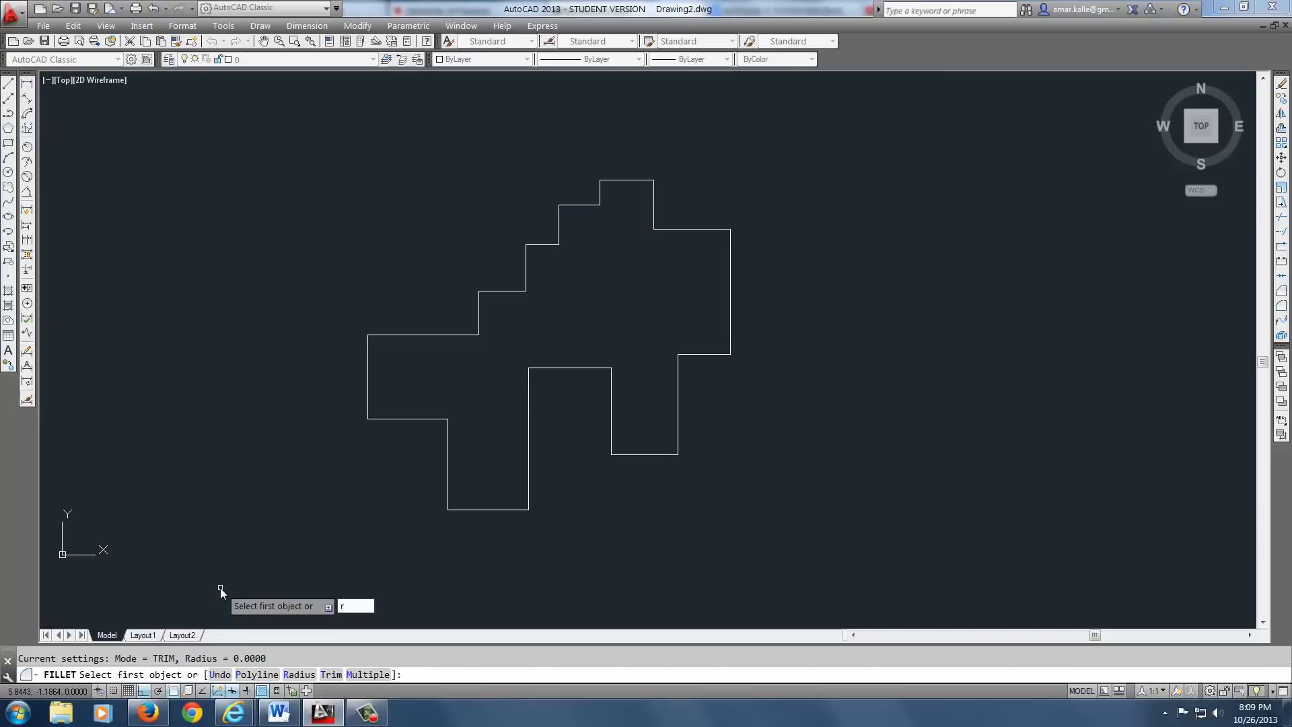
key(Return)
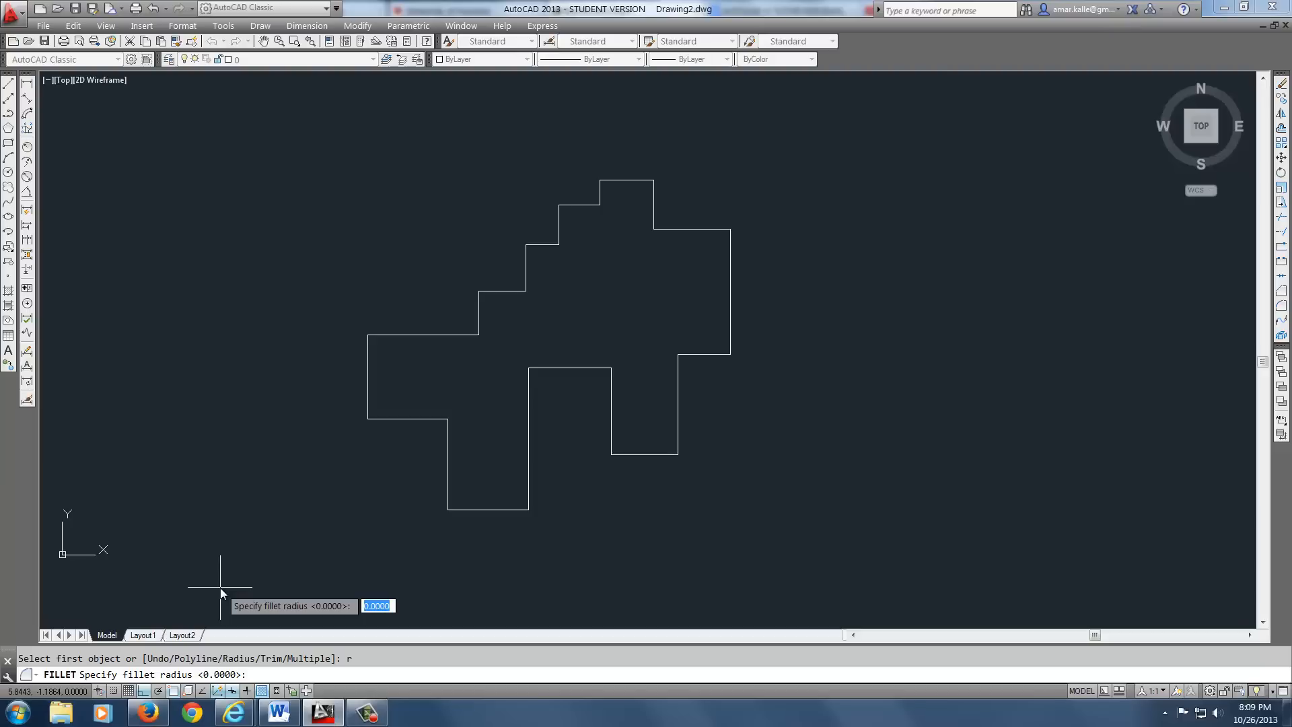
text(.125)
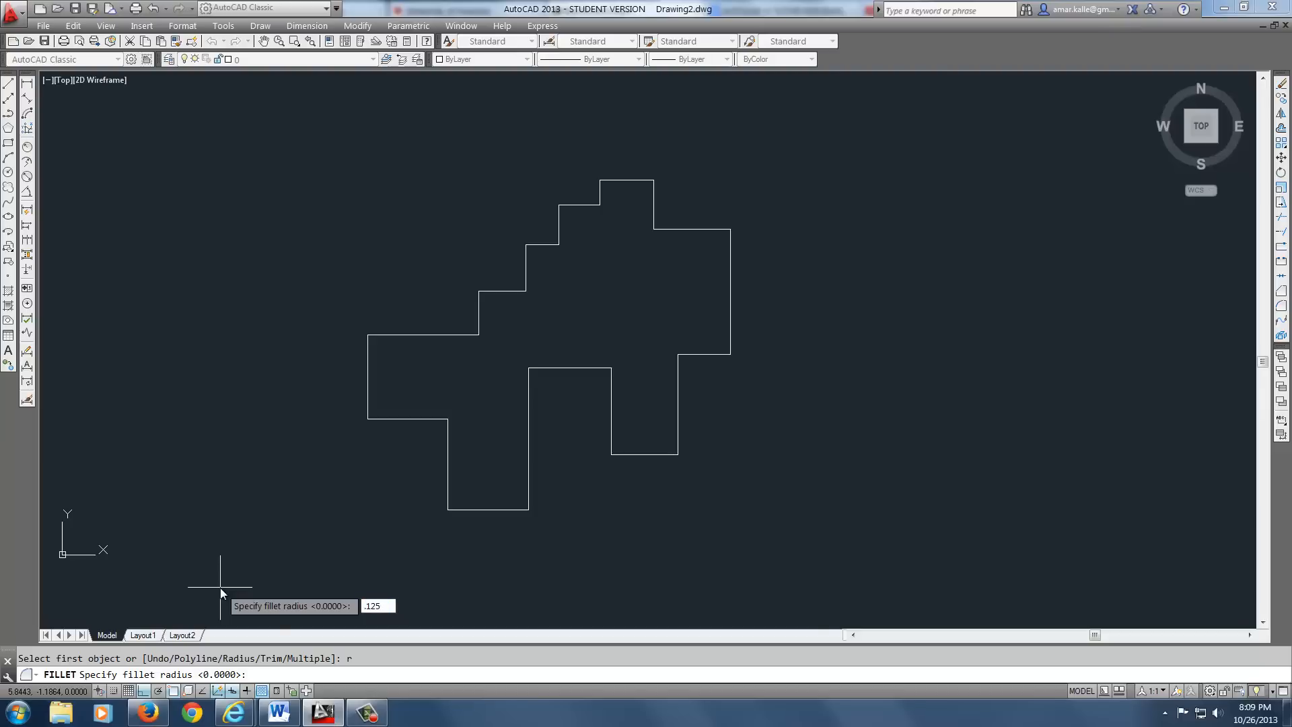
key(Return)
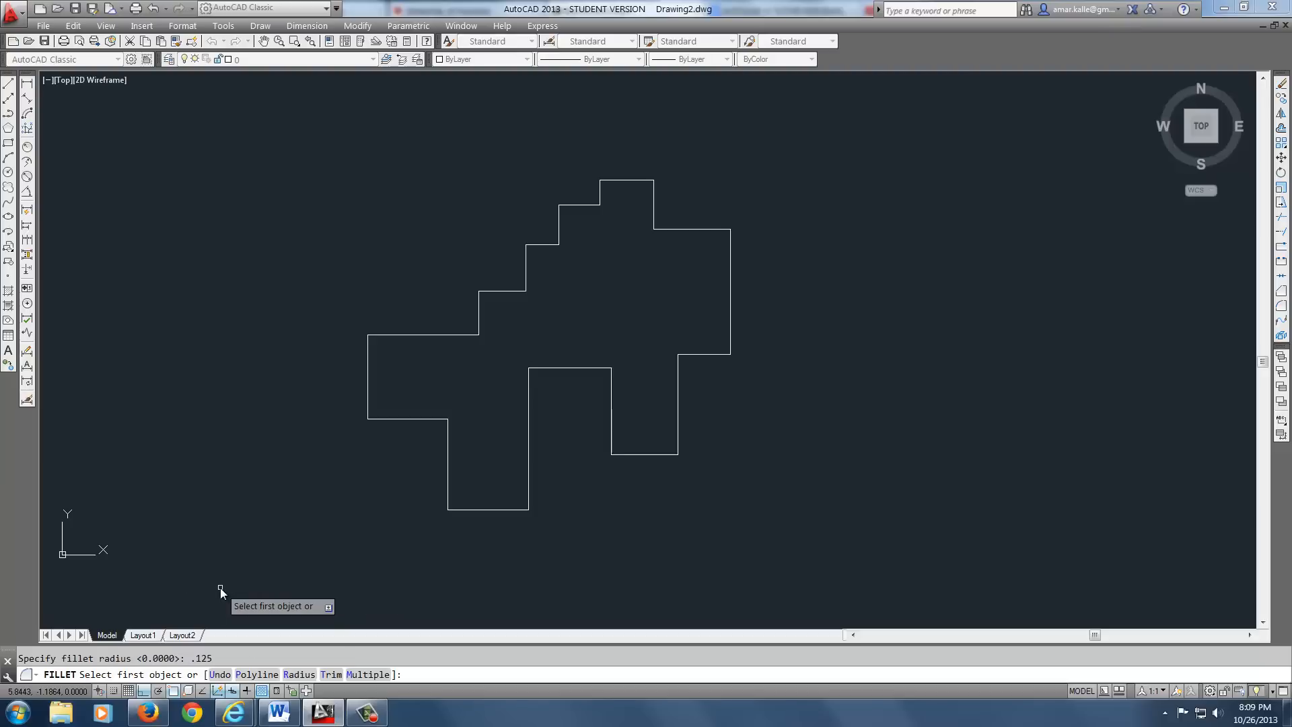
mouse_move(467, 426)
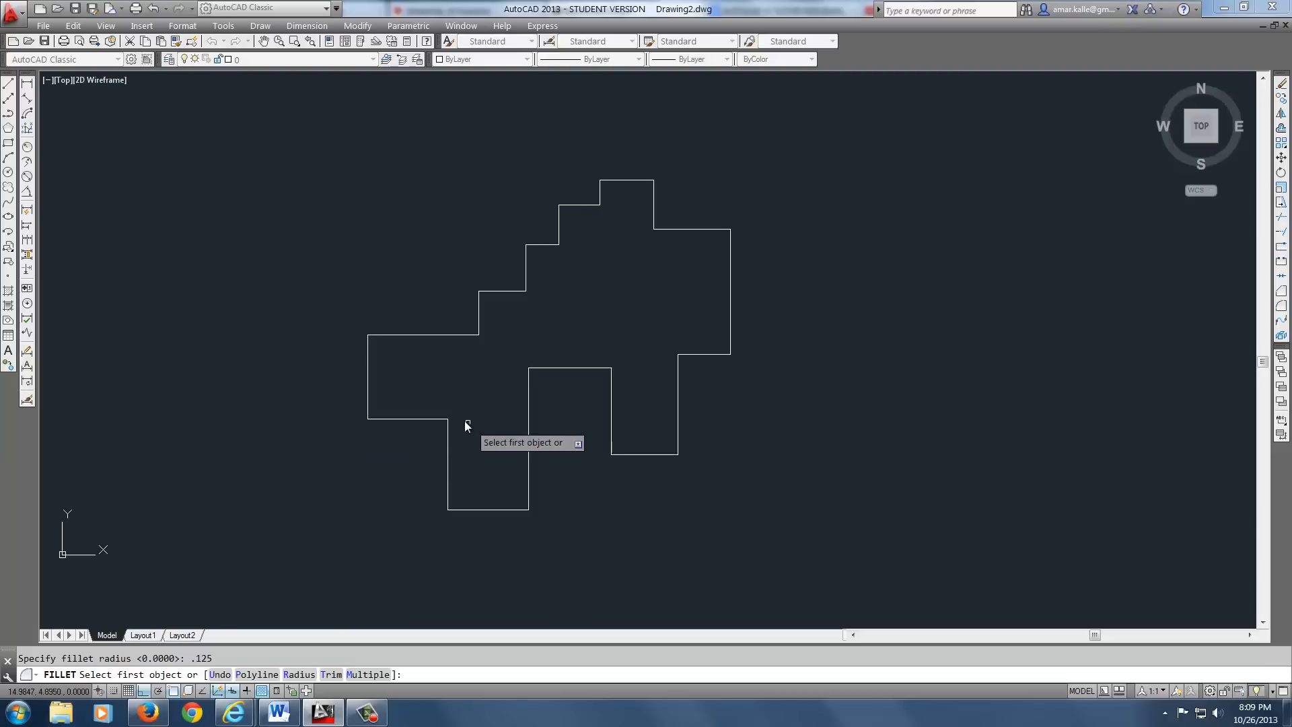
mouse_move(437, 346)
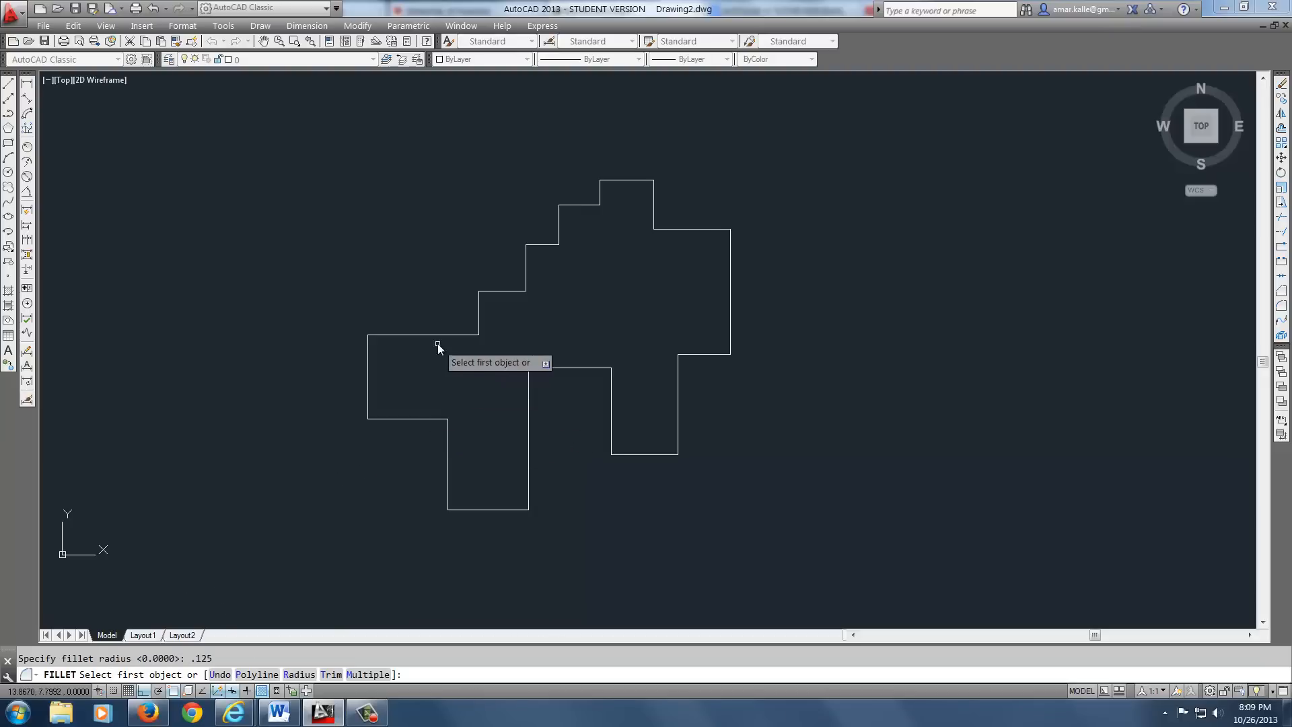
mouse_move(318, 507)
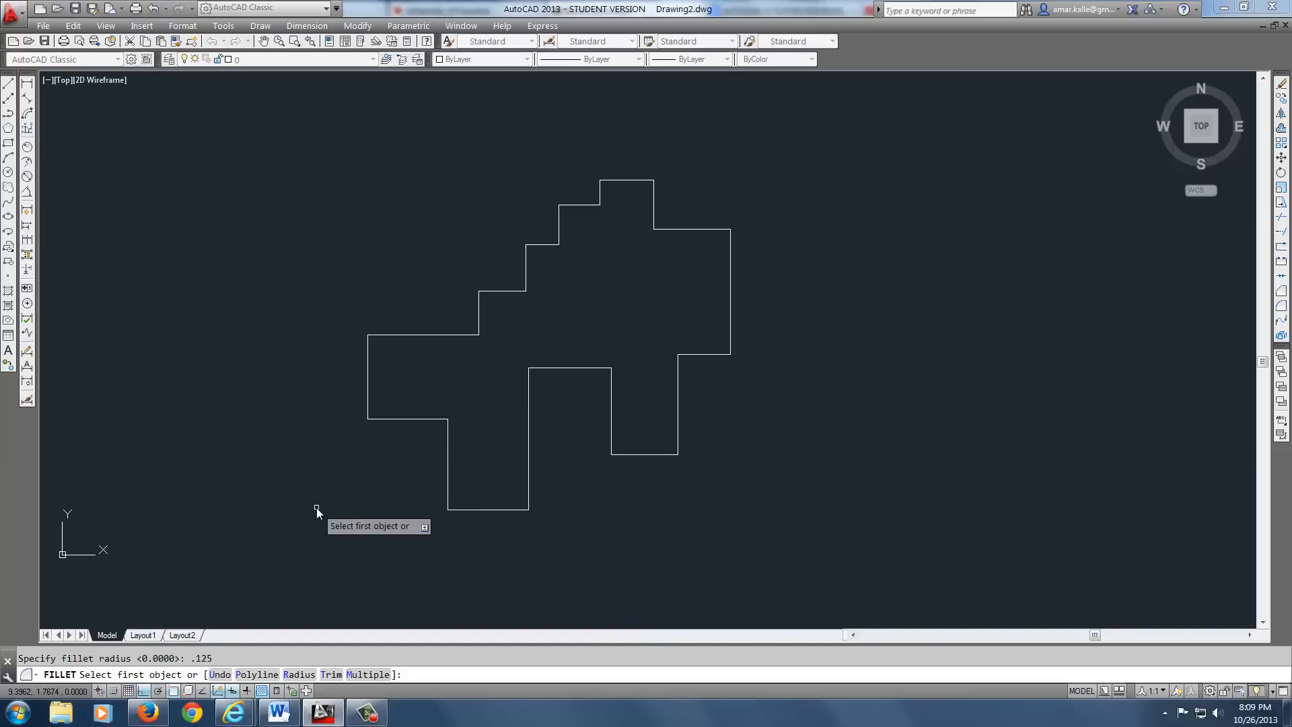
mouse_move(577, 387)
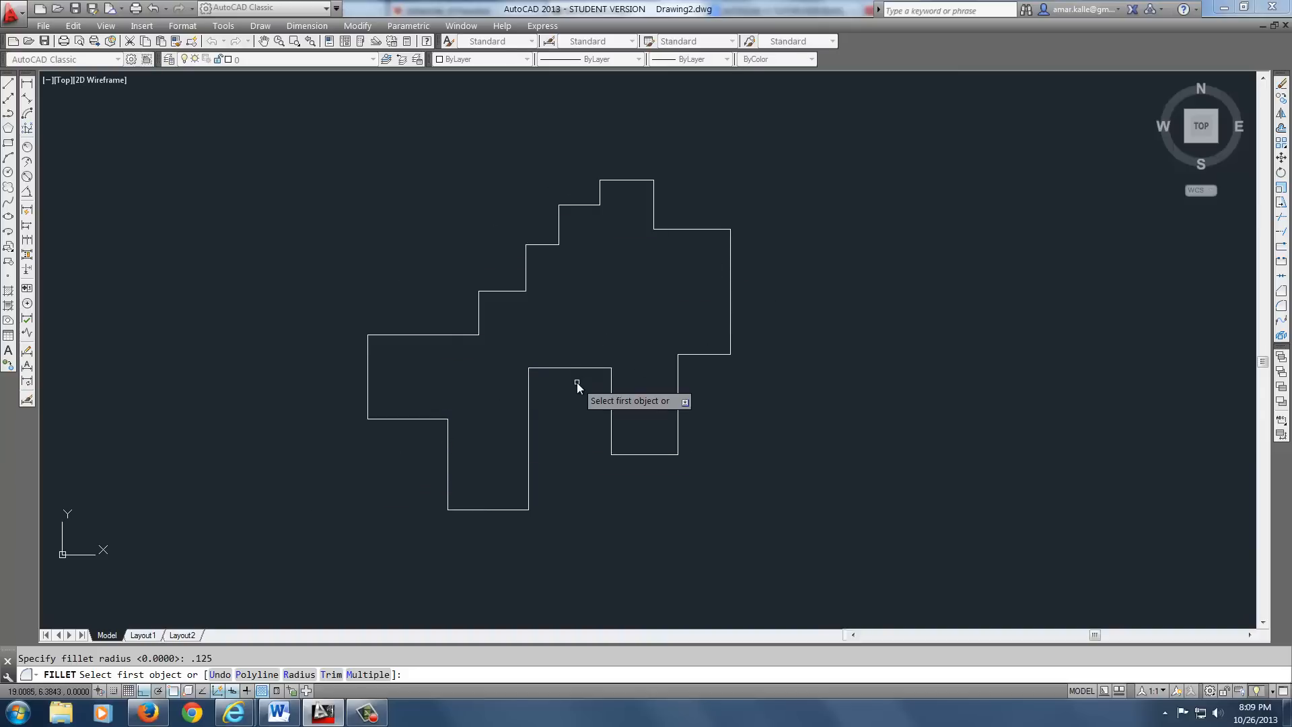
mouse_move(589, 394)
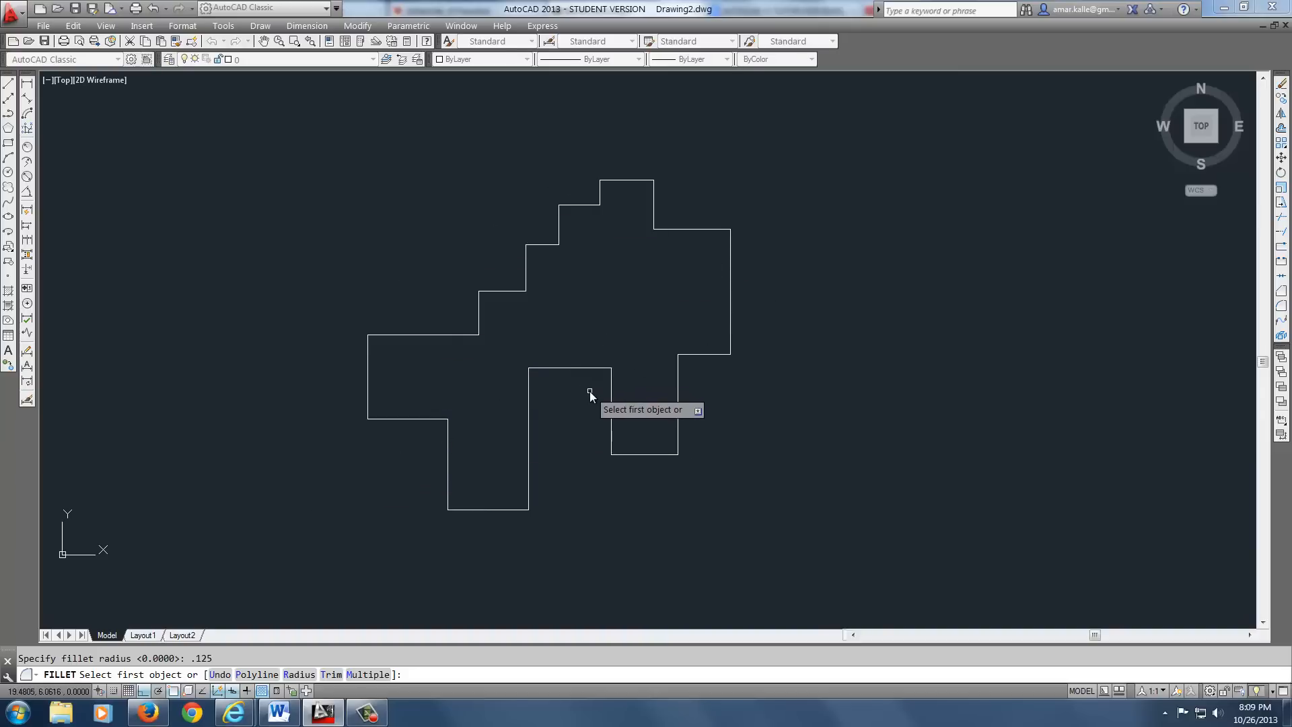
mouse_move(596, 387)
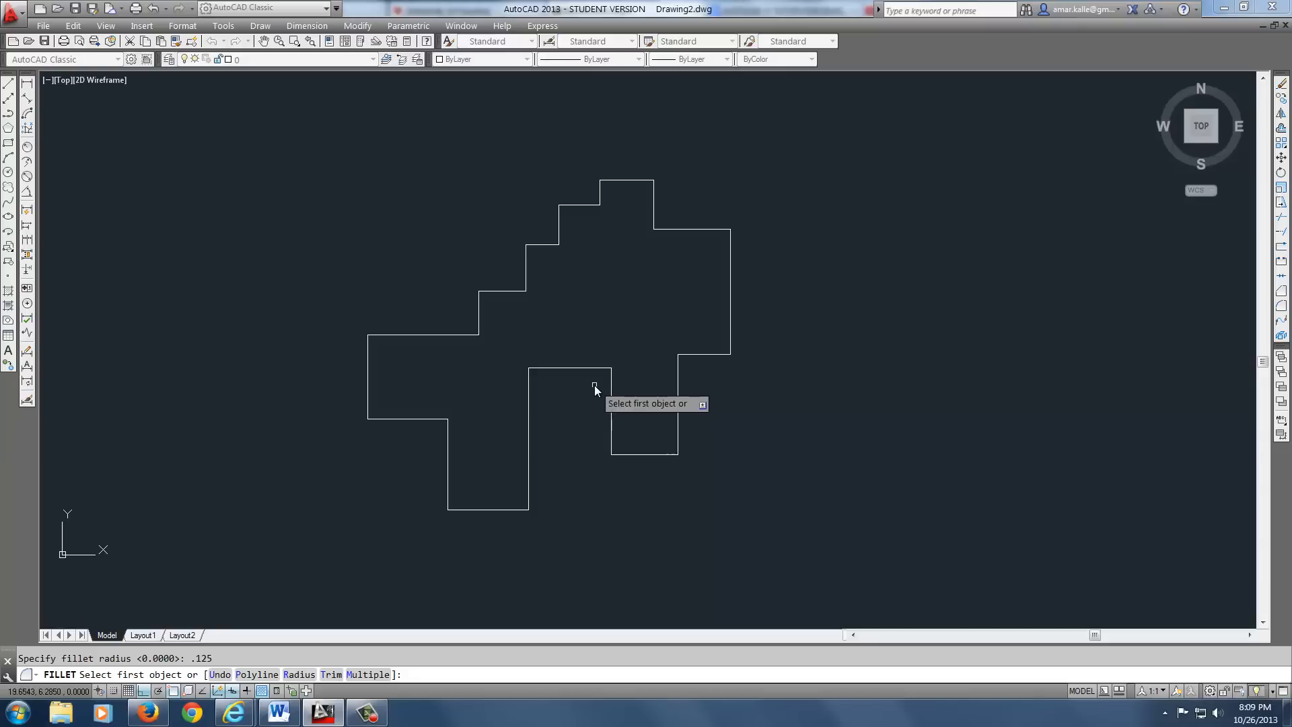
mouse_move(578, 419)
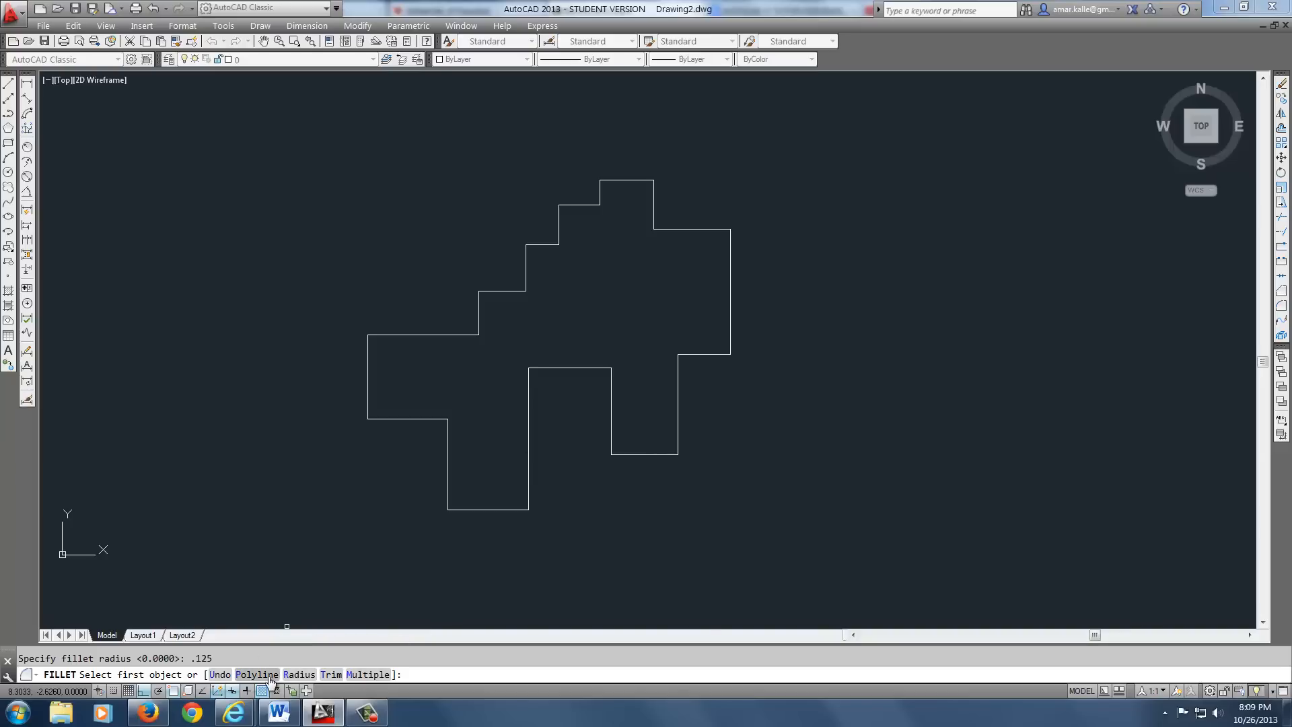
mouse_move(330, 549)
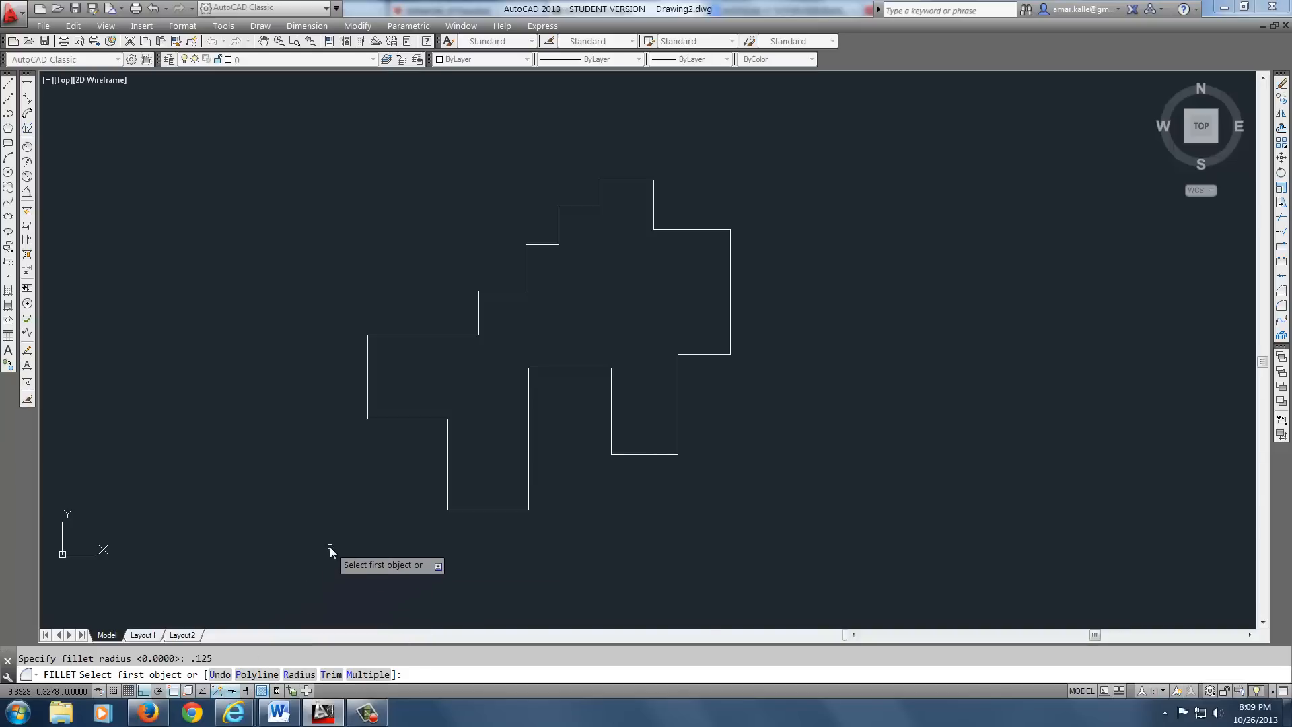
Fillet every corner of the stepped polyline at 0.125 using the Polyline option
text(p)
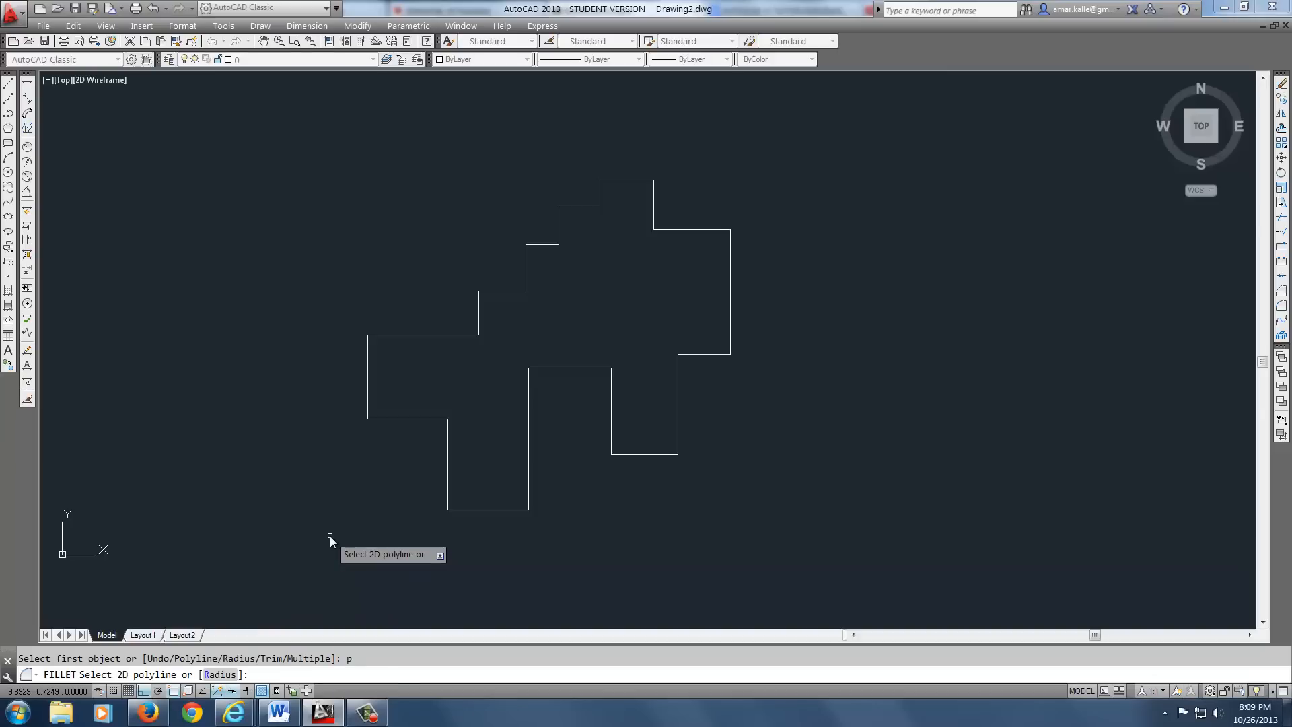
mouse_move(408, 426)
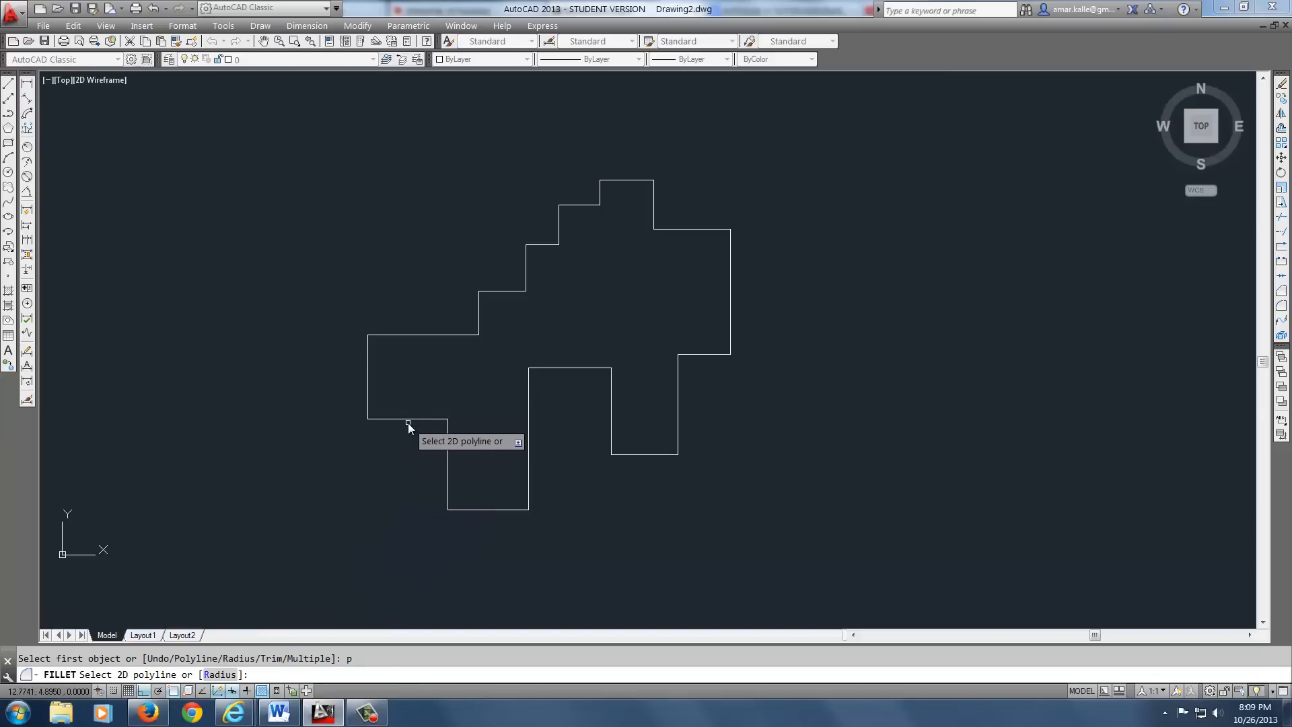
click(408, 423)
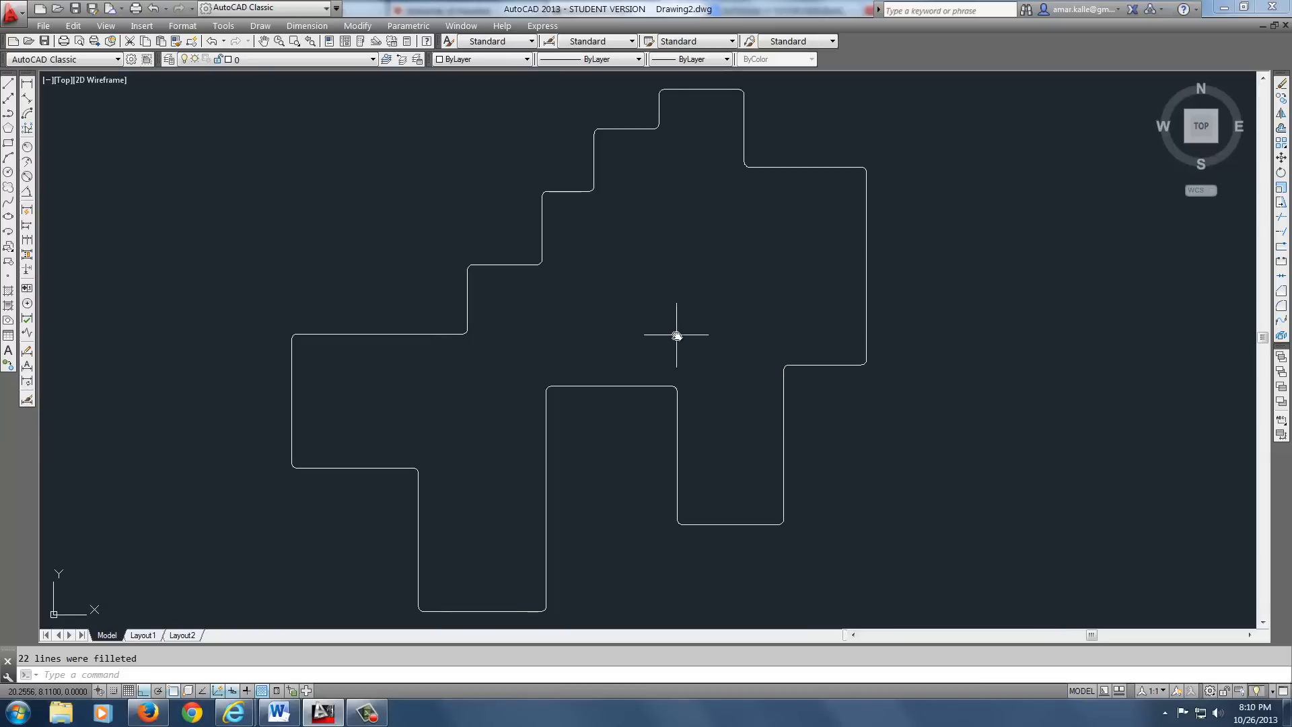
mouse_move(460, 322)
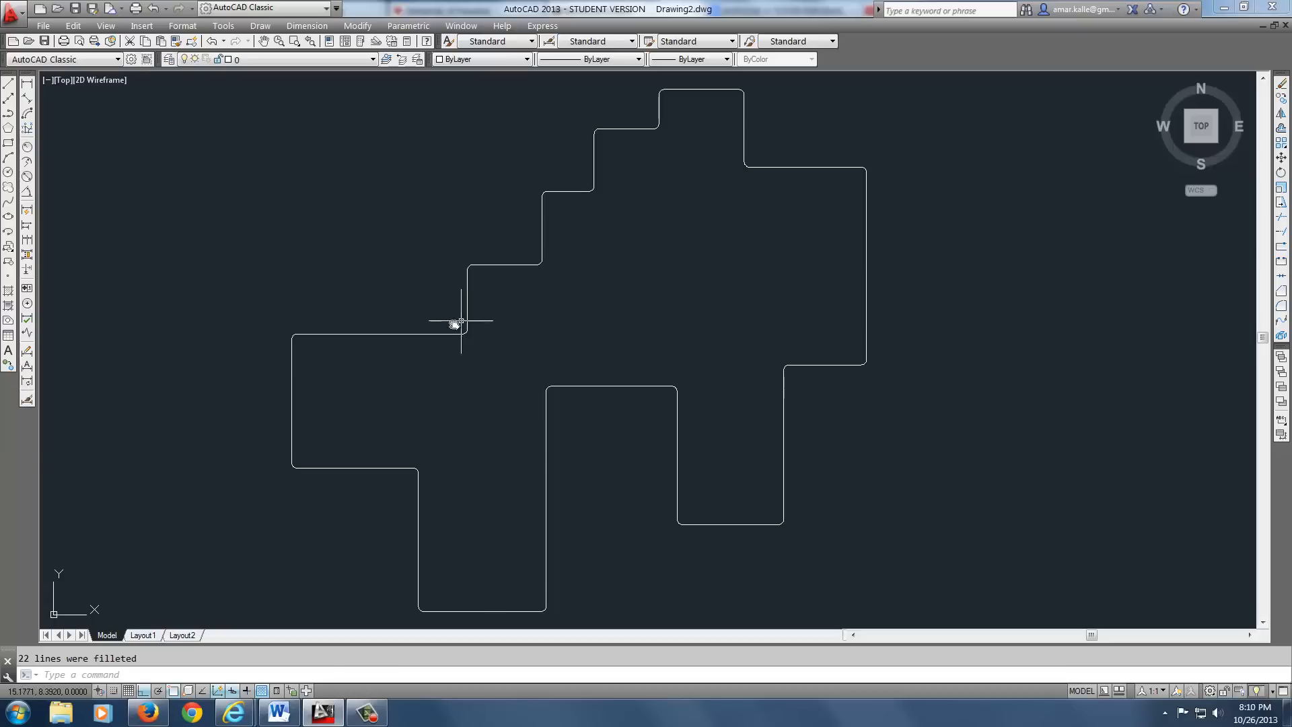
mouse_move(460, 323)
text(r)
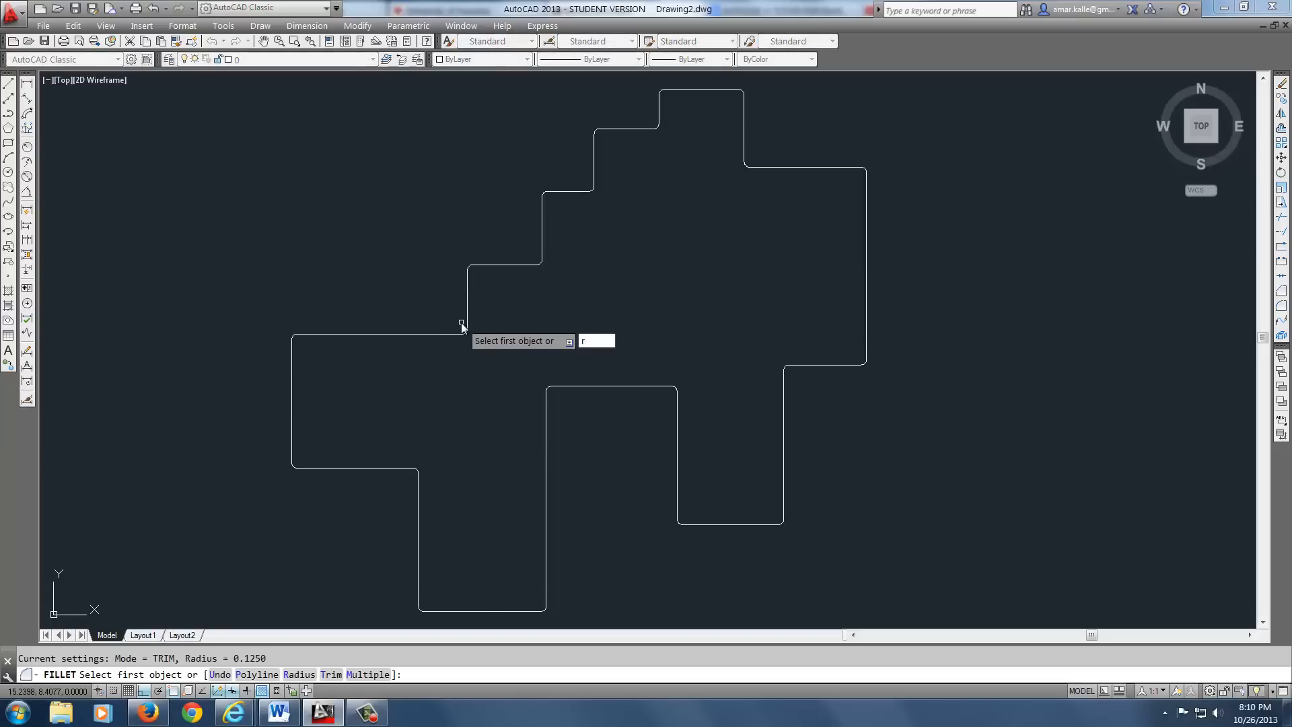
Set the fillet radius to 0.25 and choose the Polyline option for the outline
text(.25)
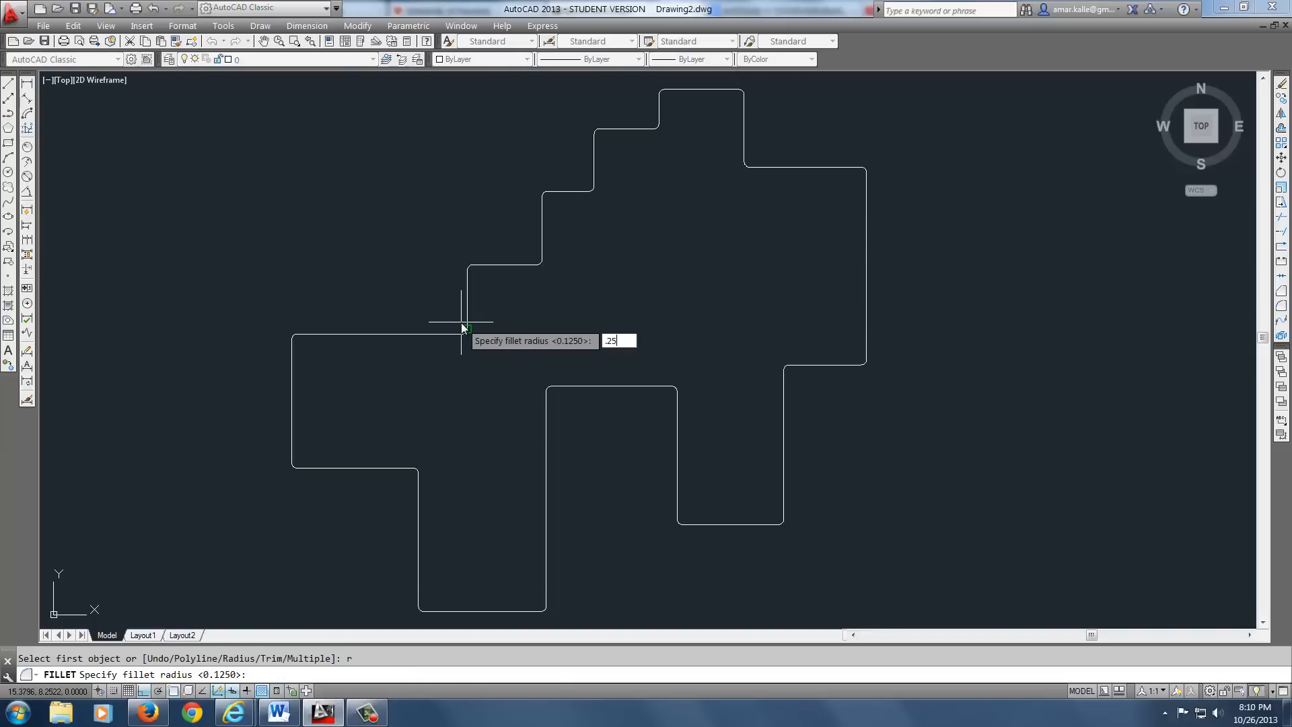
key(Return)
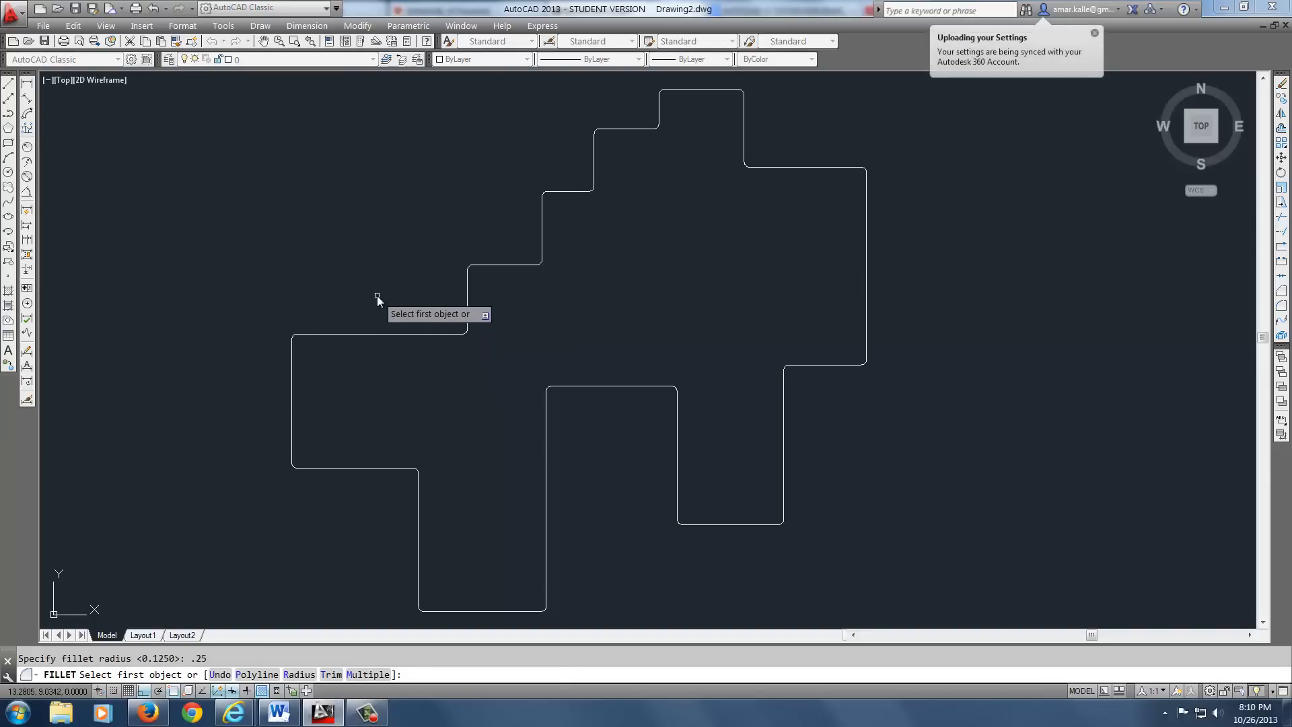
text(p)
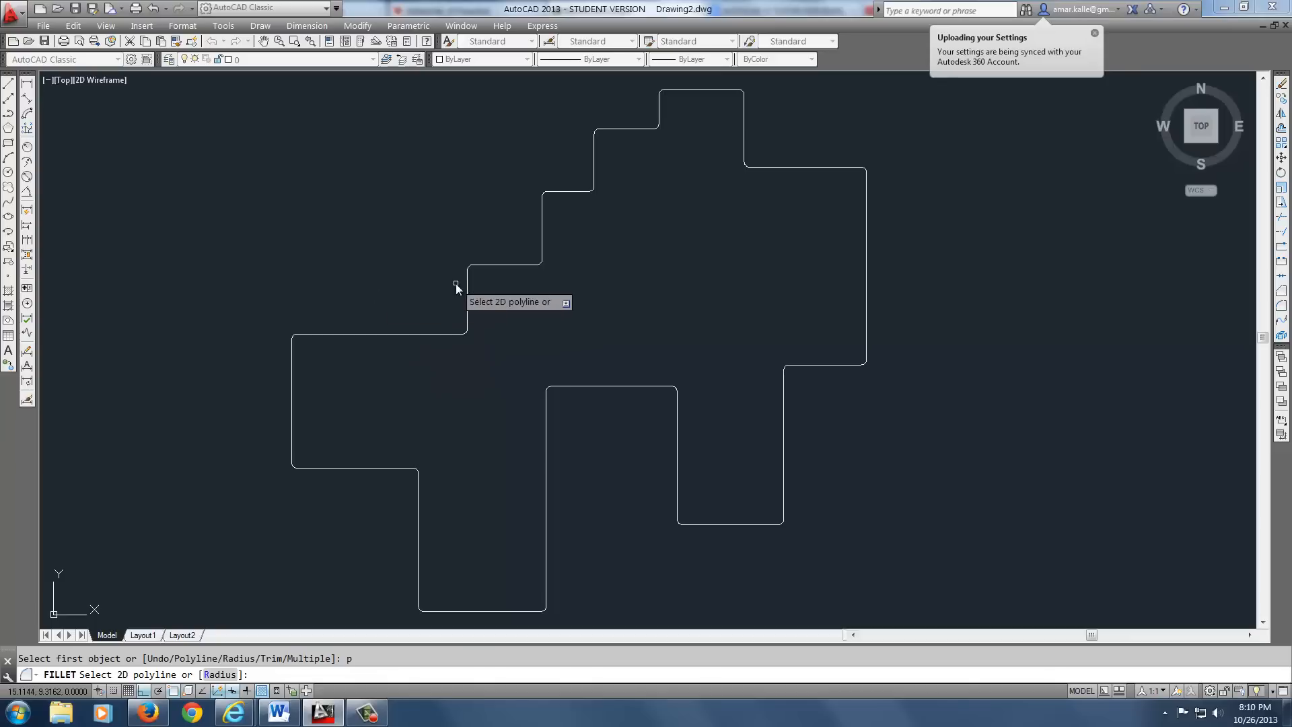
mouse_move(394, 392)
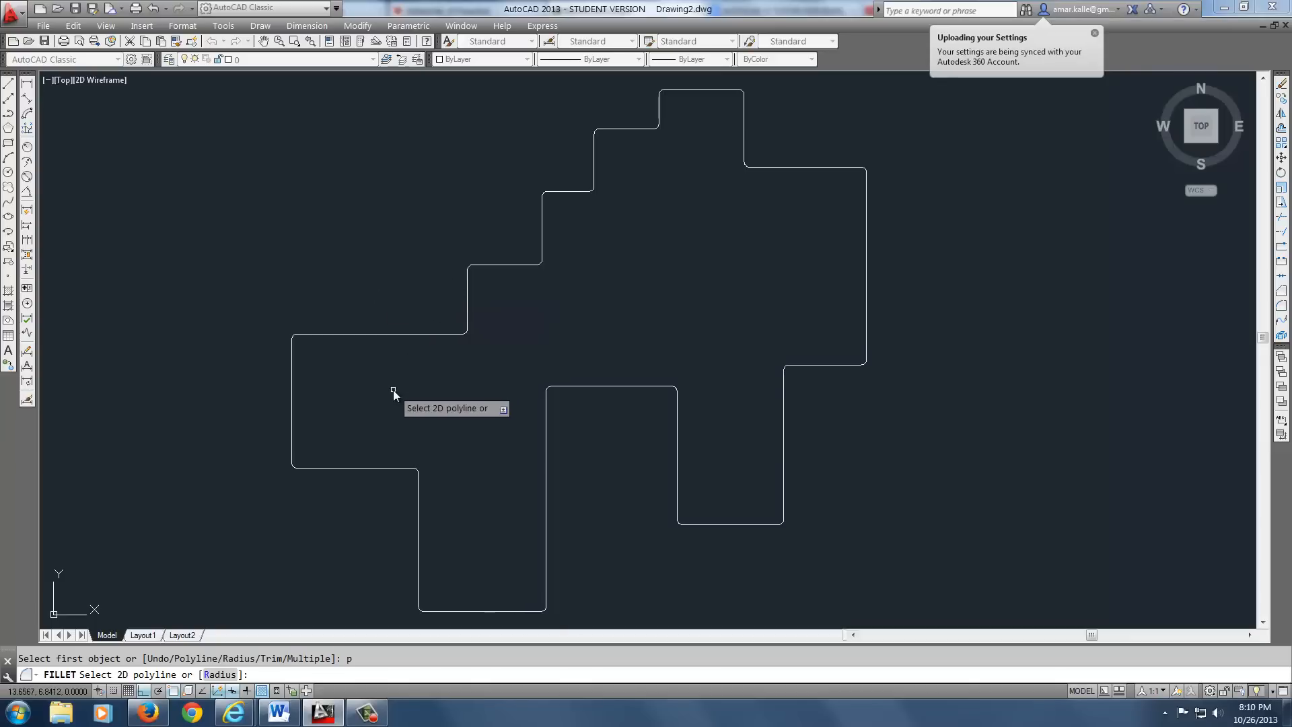
mouse_move(392, 337)
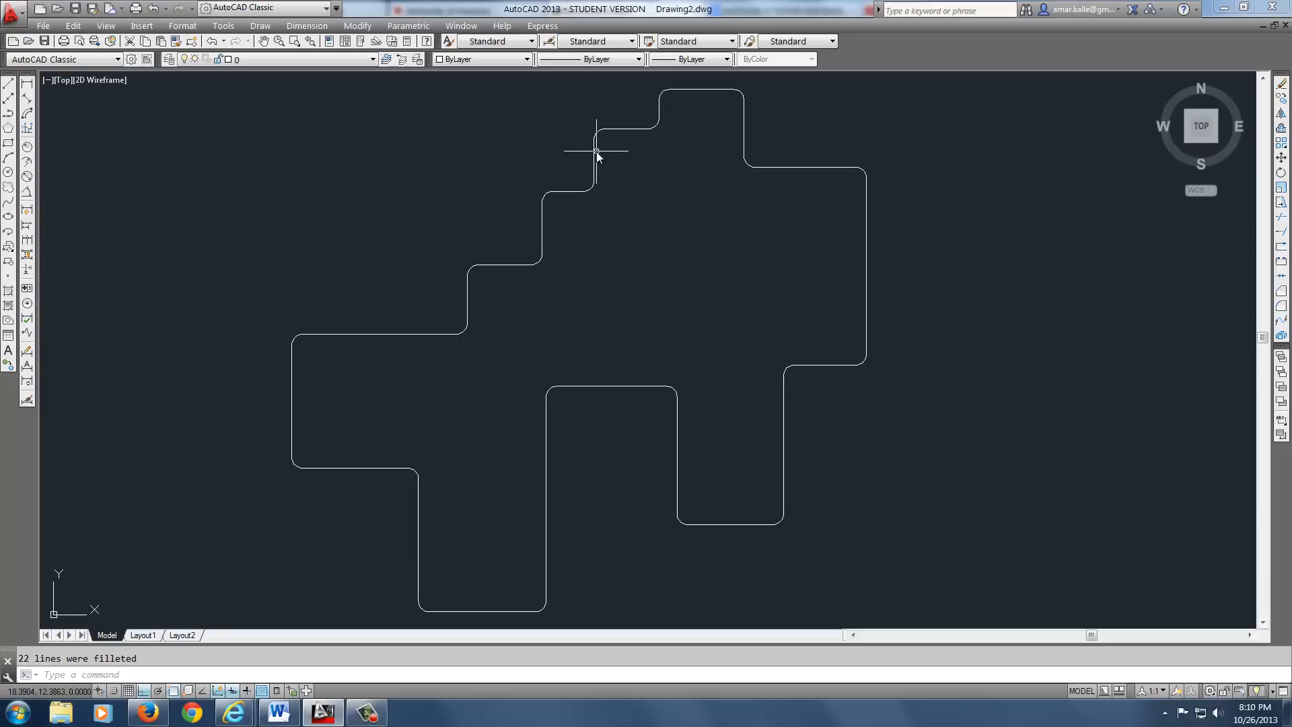
mouse_move(579, 189)
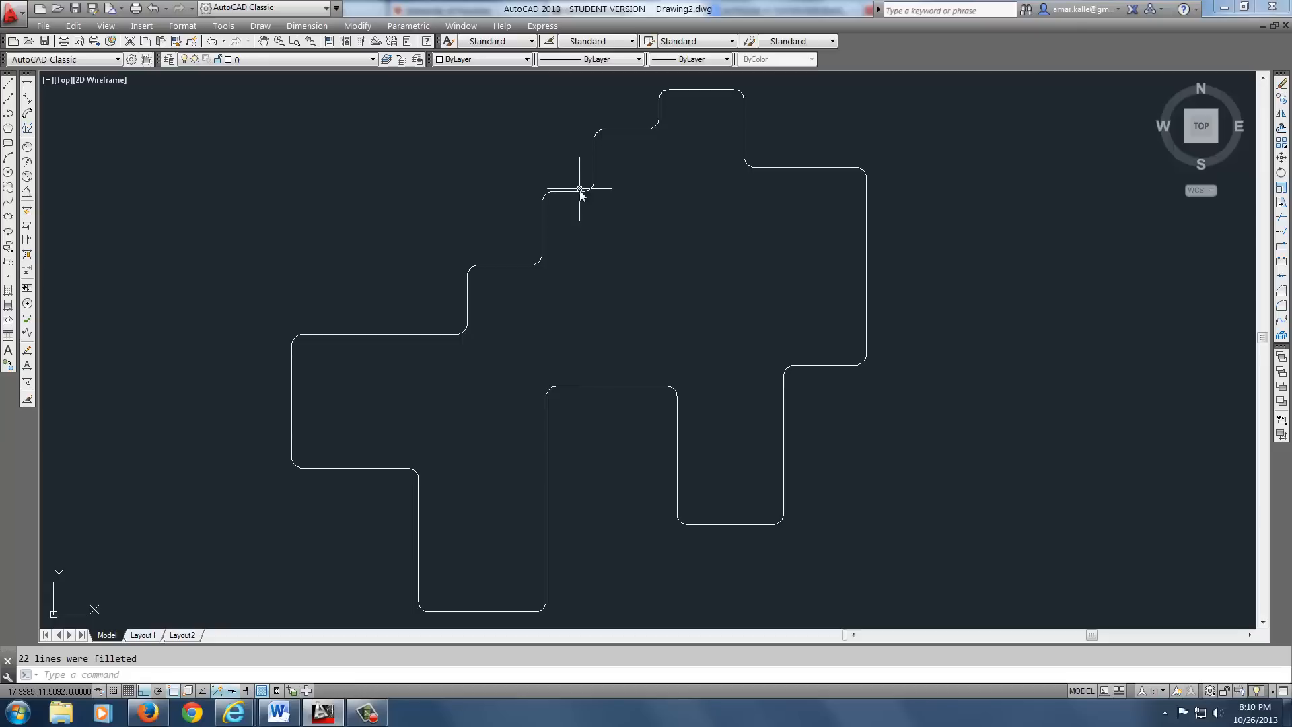
mouse_move(581, 193)
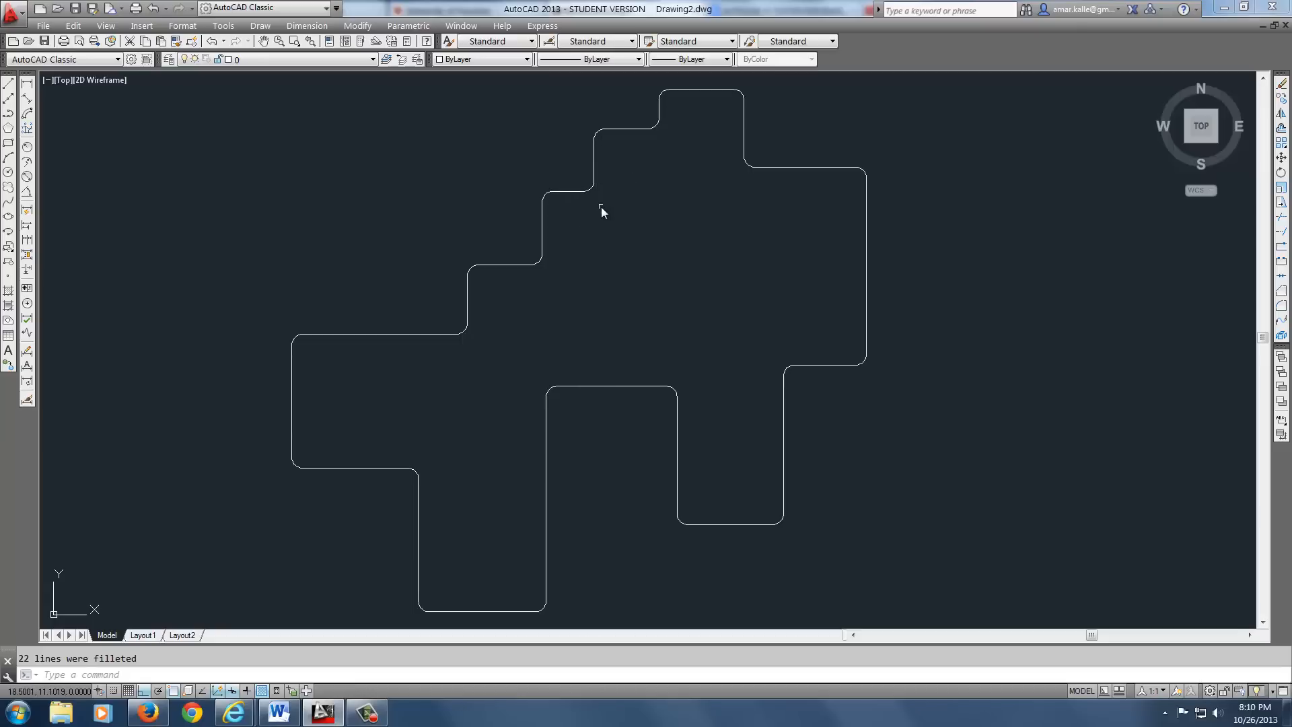
mouse_move(780, 143)
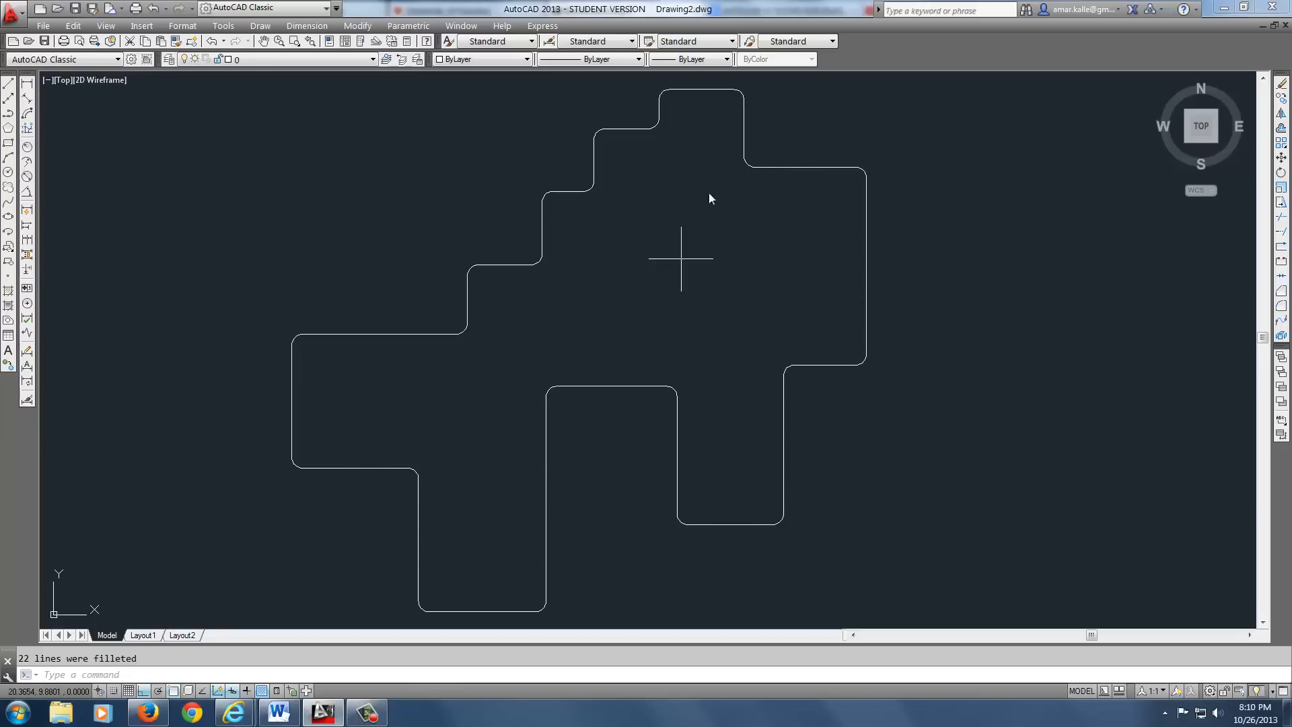
mouse_move(872, 431)
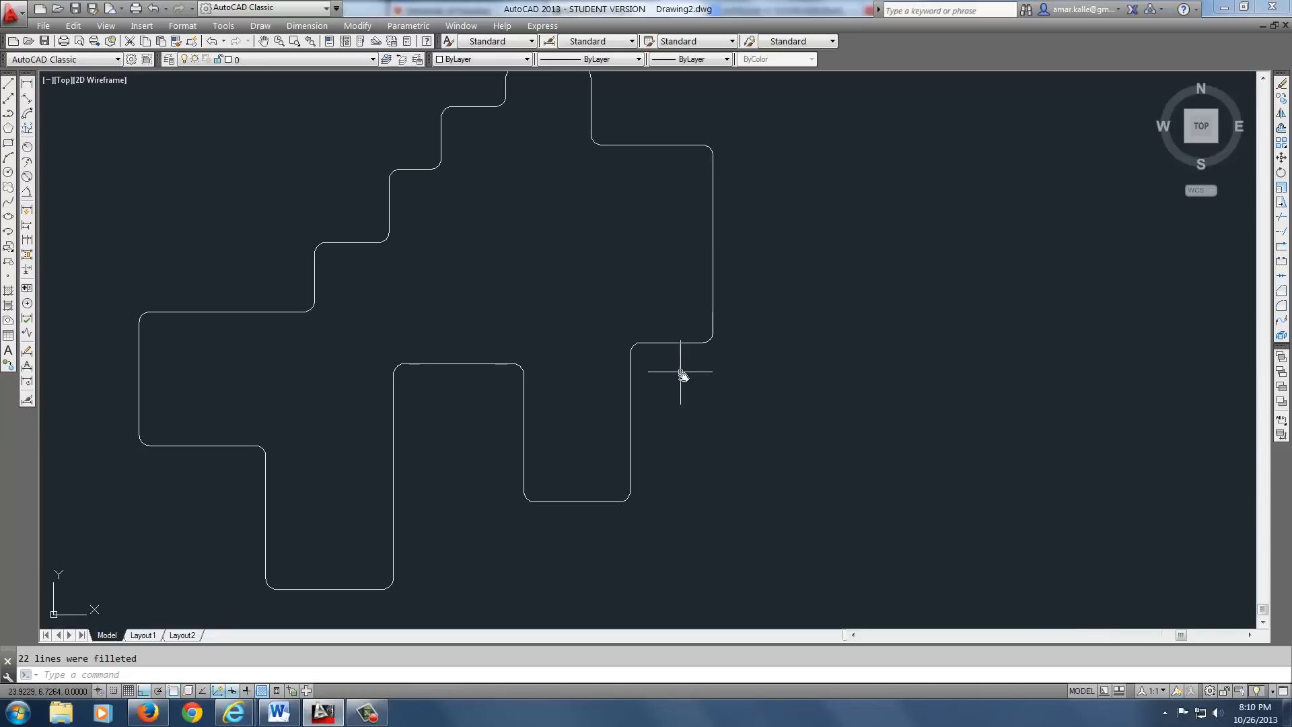
Convert the filleted outline into a region with REGION, then start AREA
scroll(down, 3)
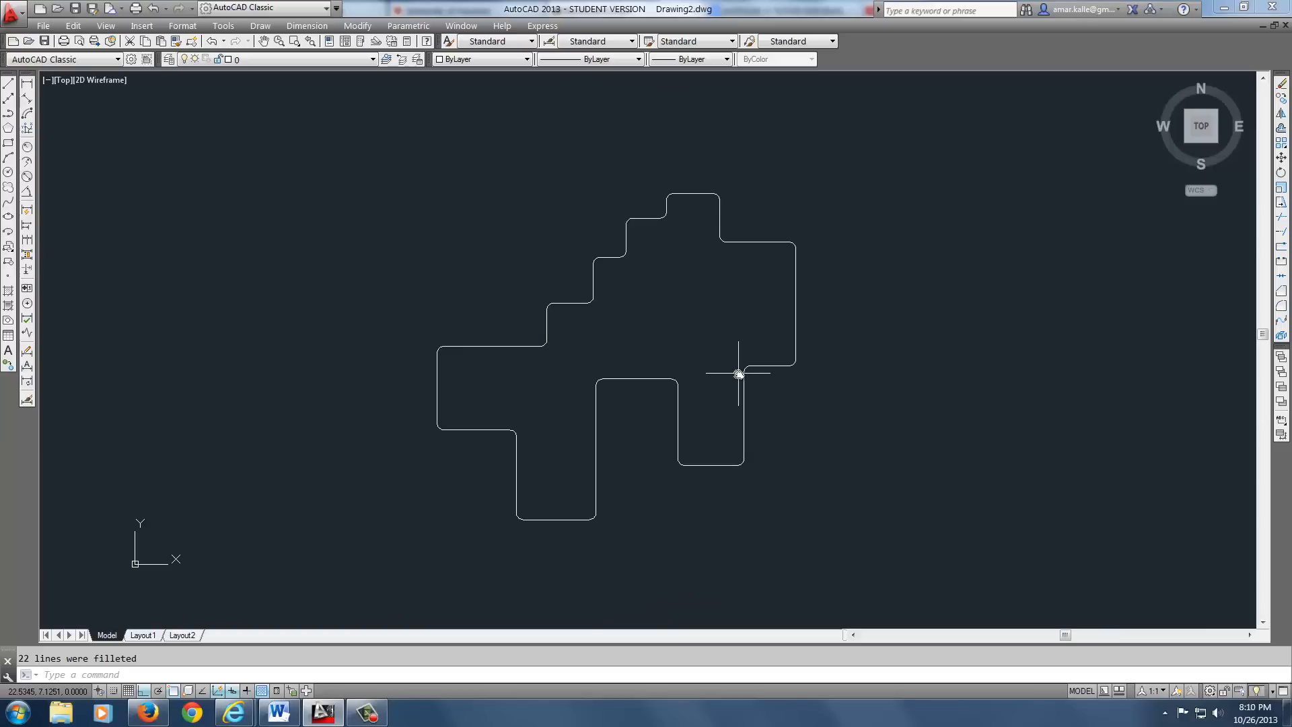
text(REg)
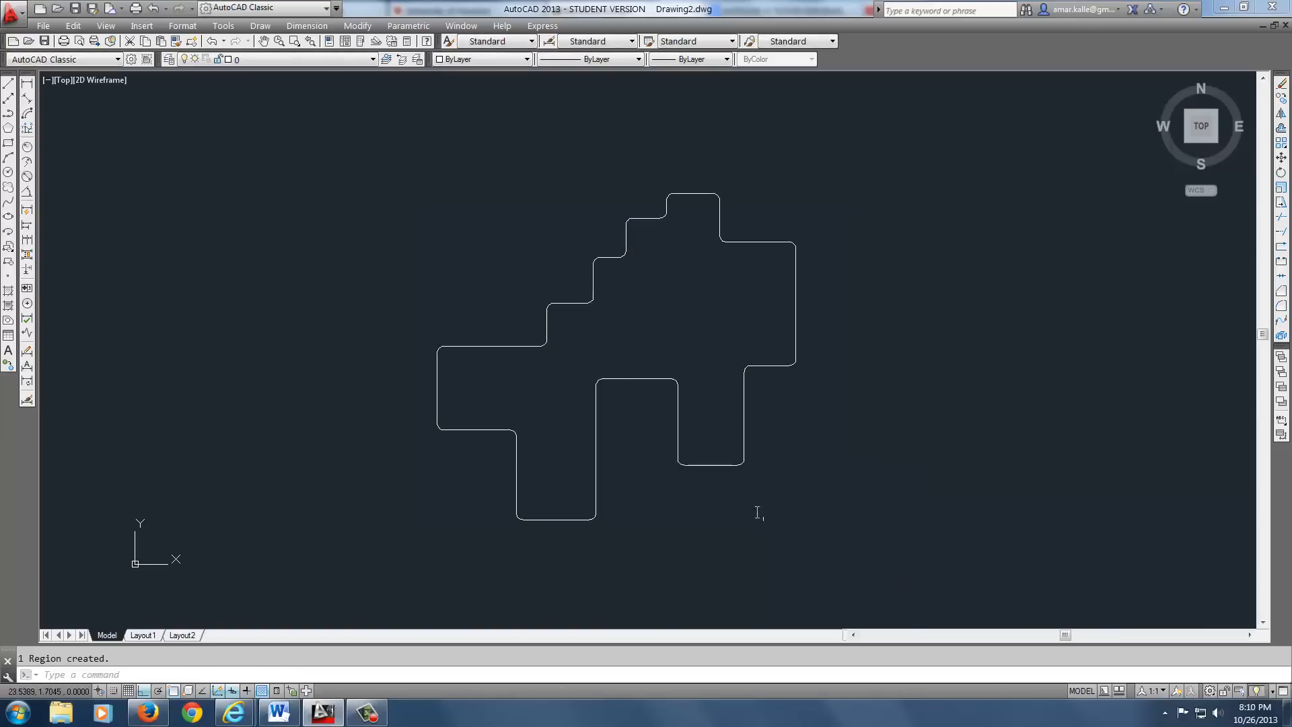
text(ar)
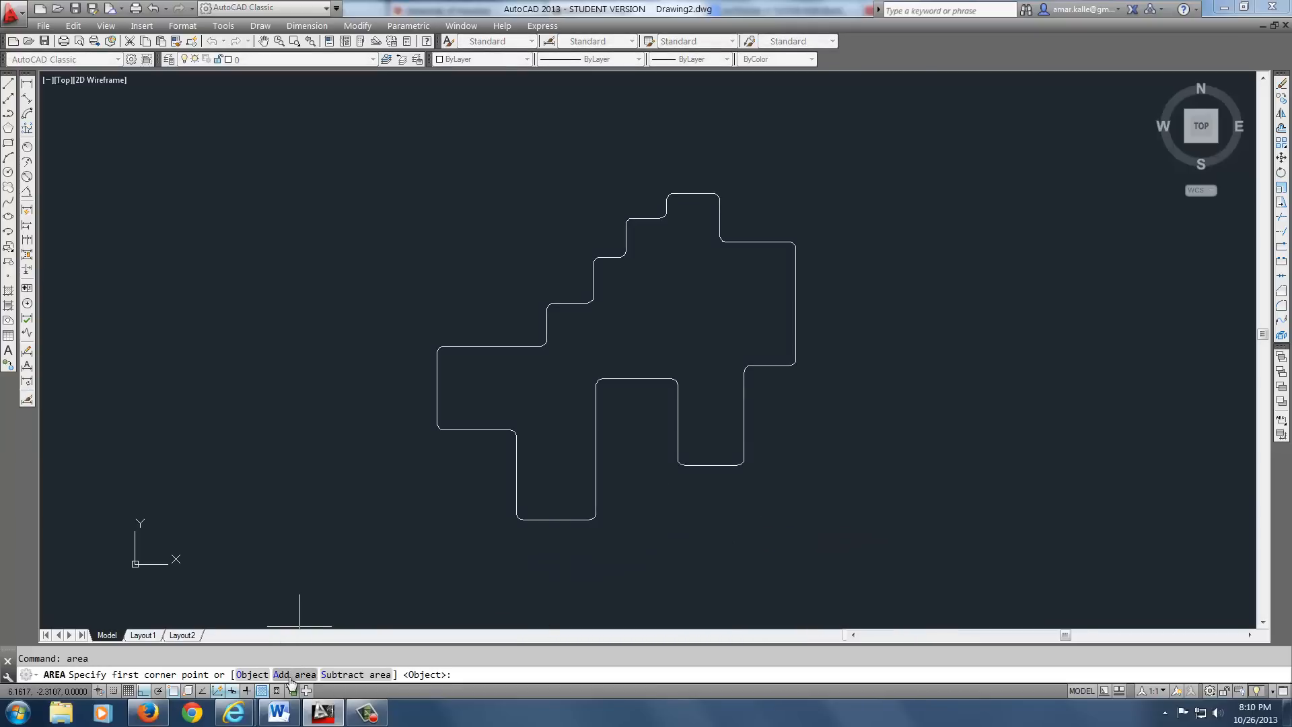
mouse_move(688, 271)
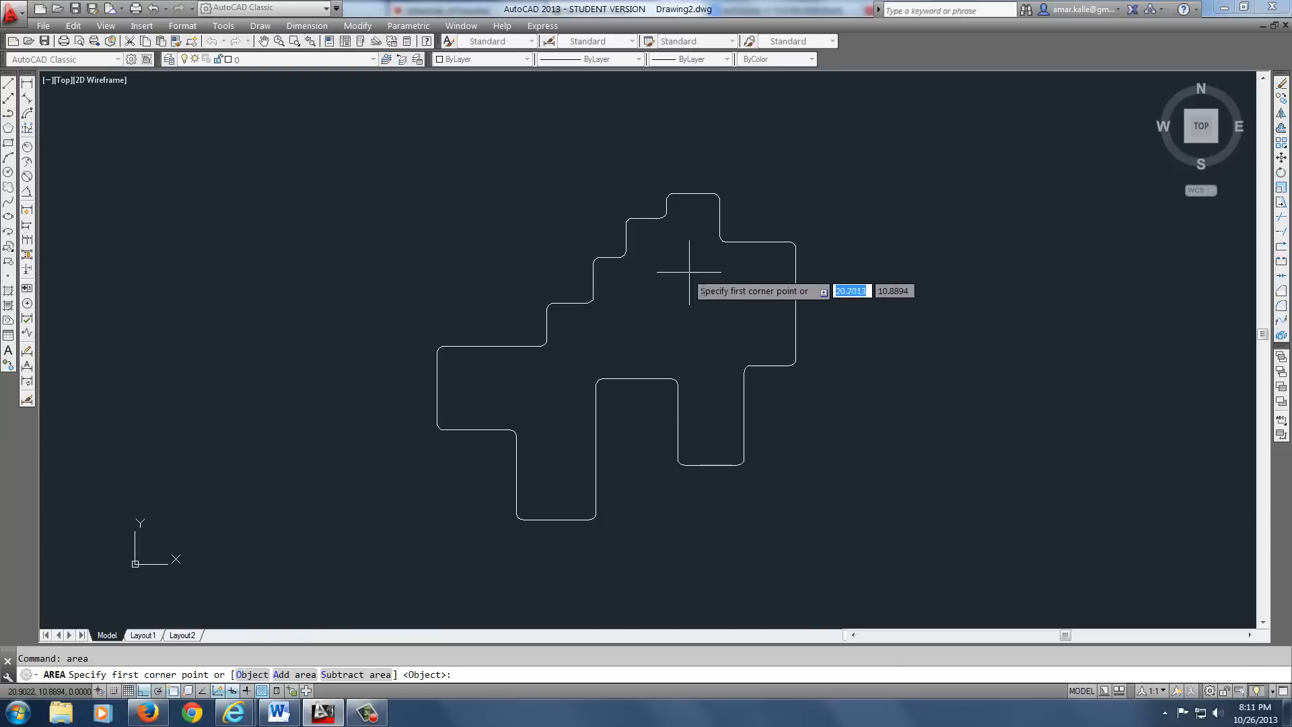
mouse_move(583, 376)
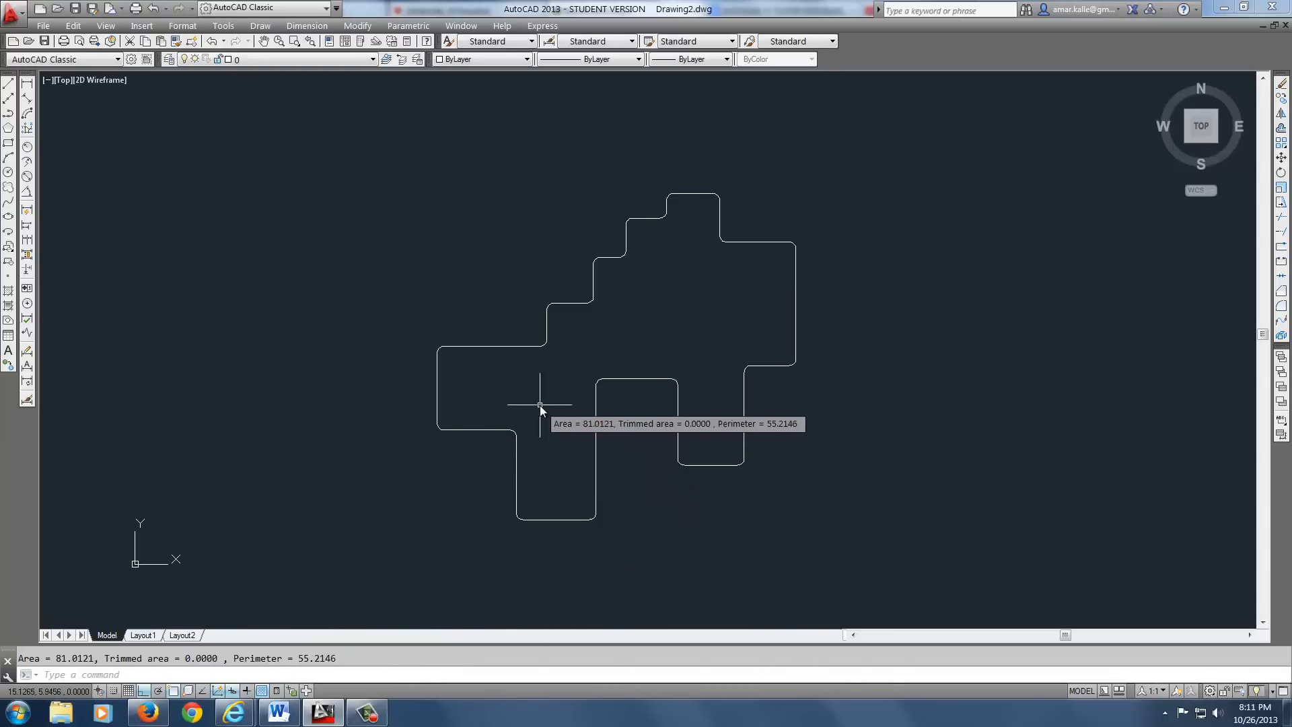
mouse_move(591, 344)
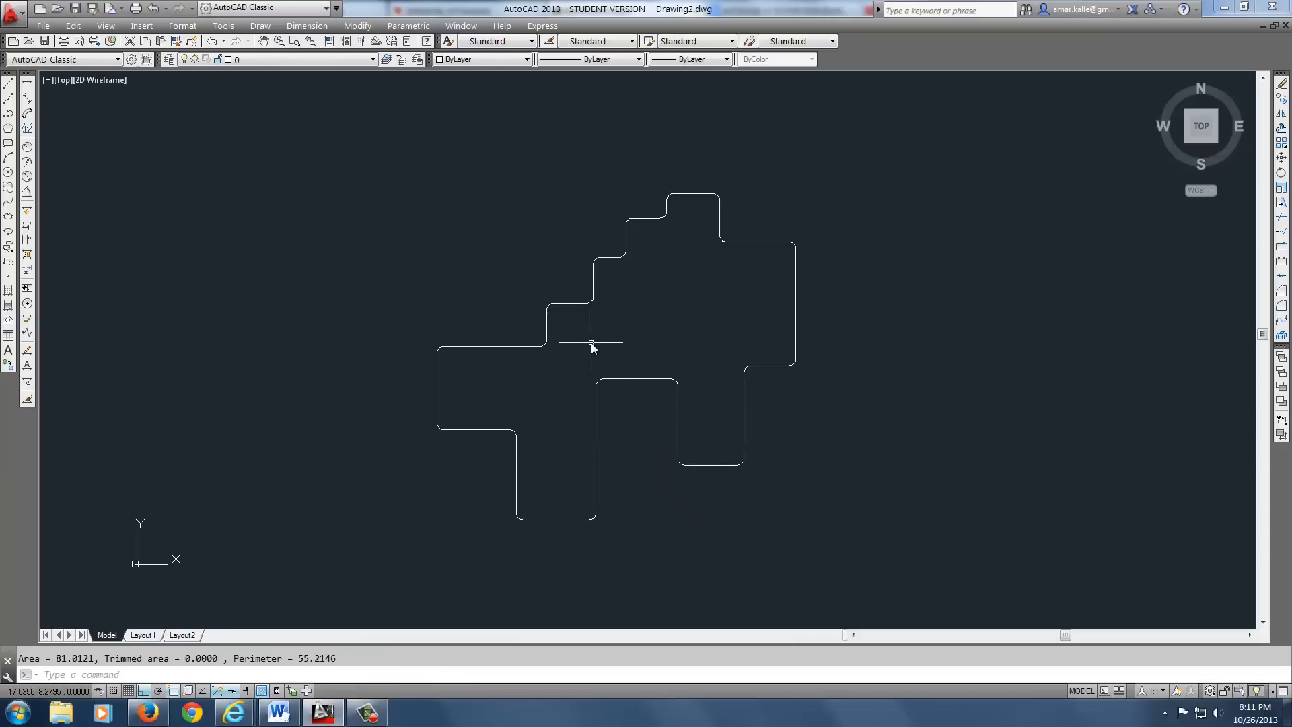
mouse_move(163, 619)
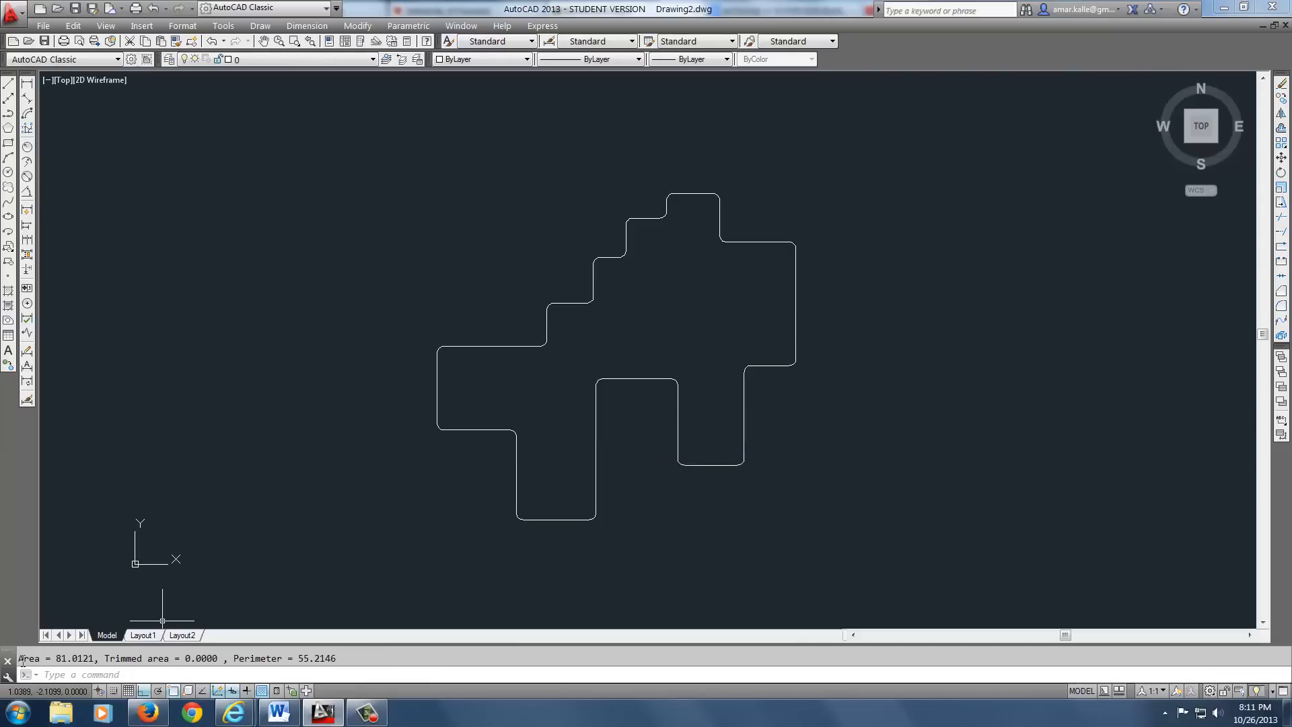
Show the command history reporting area 81.0121 and perimeter 55.2146
key(F2)
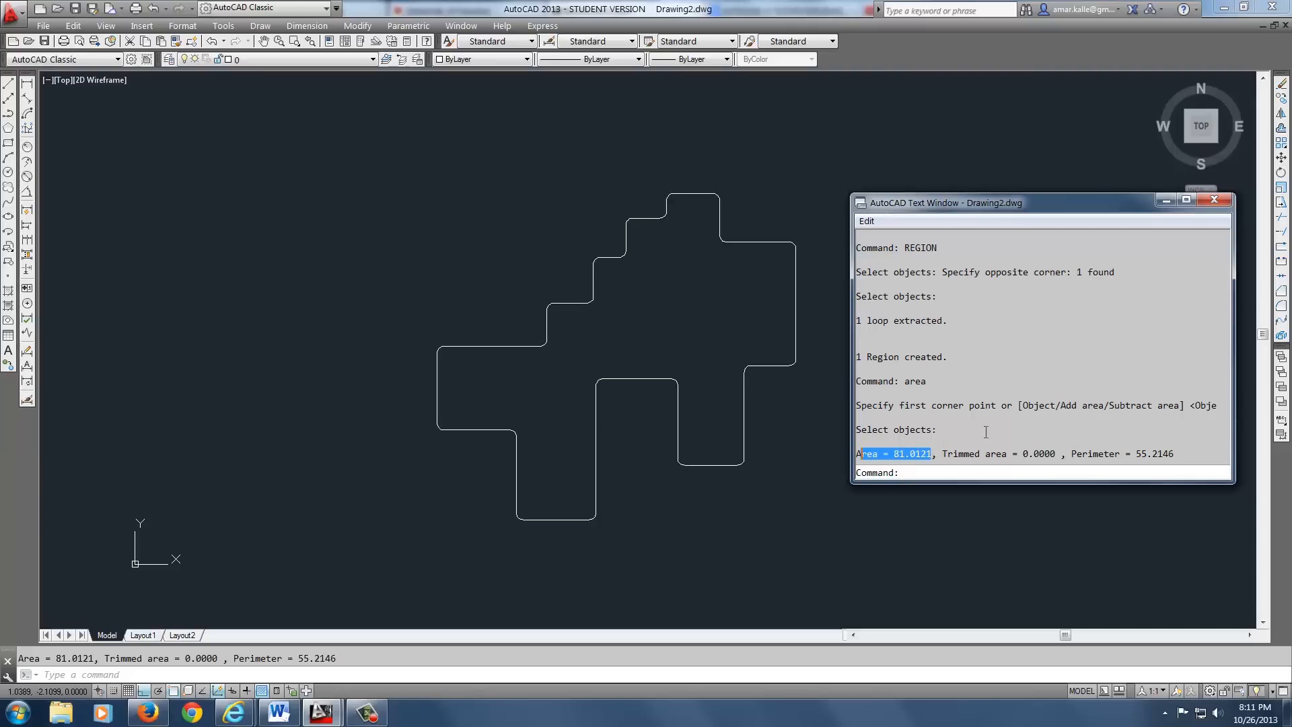
mouse_move(706, 331)
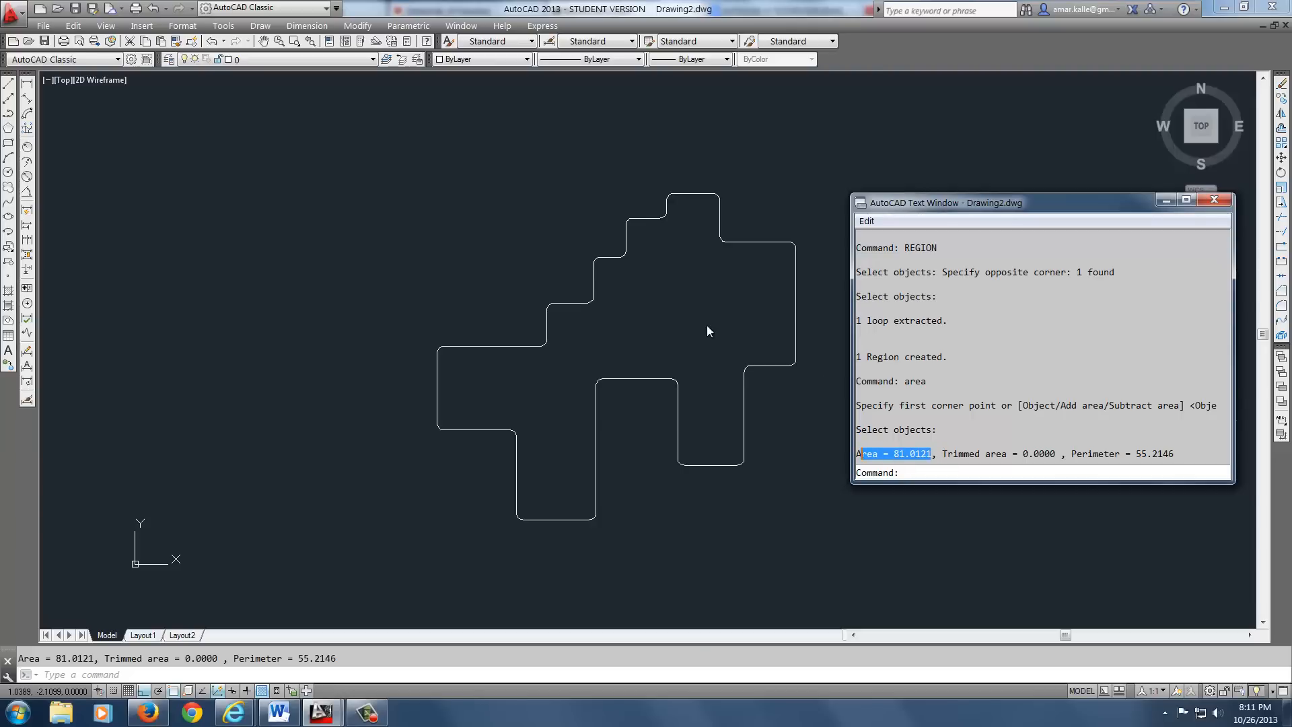
mouse_move(717, 306)
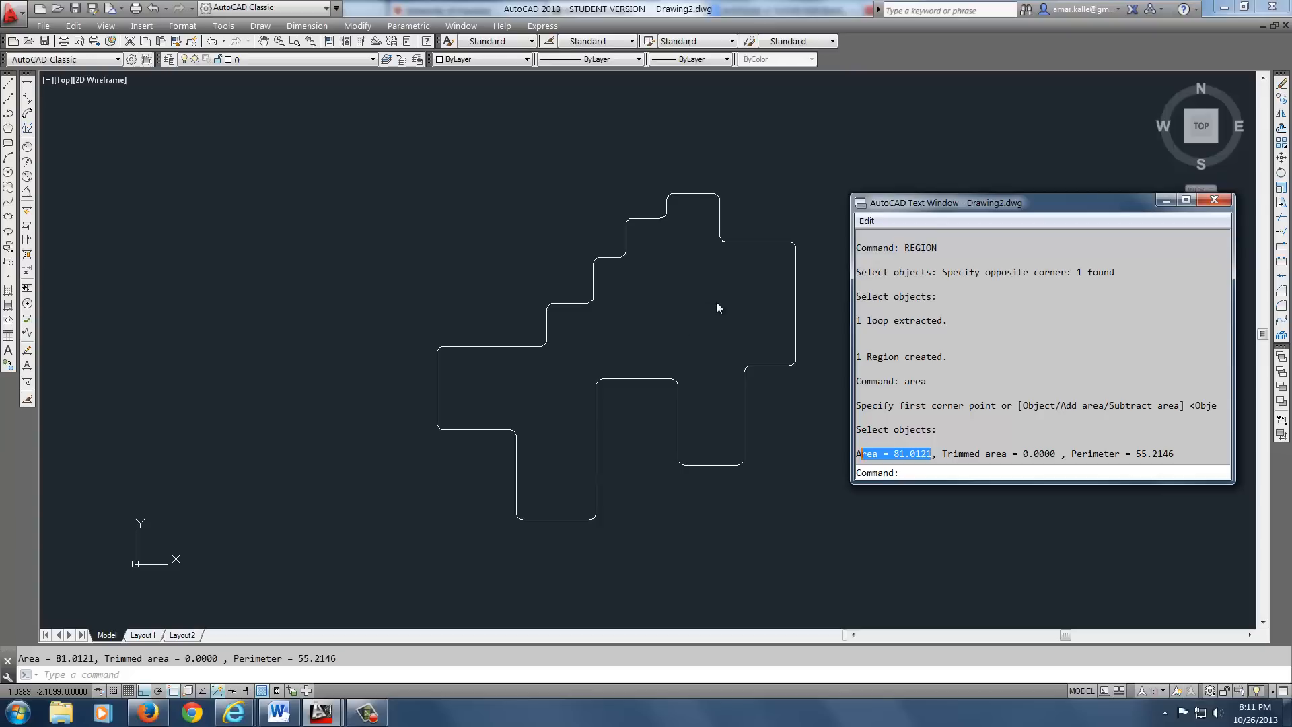
mouse_move(684, 298)
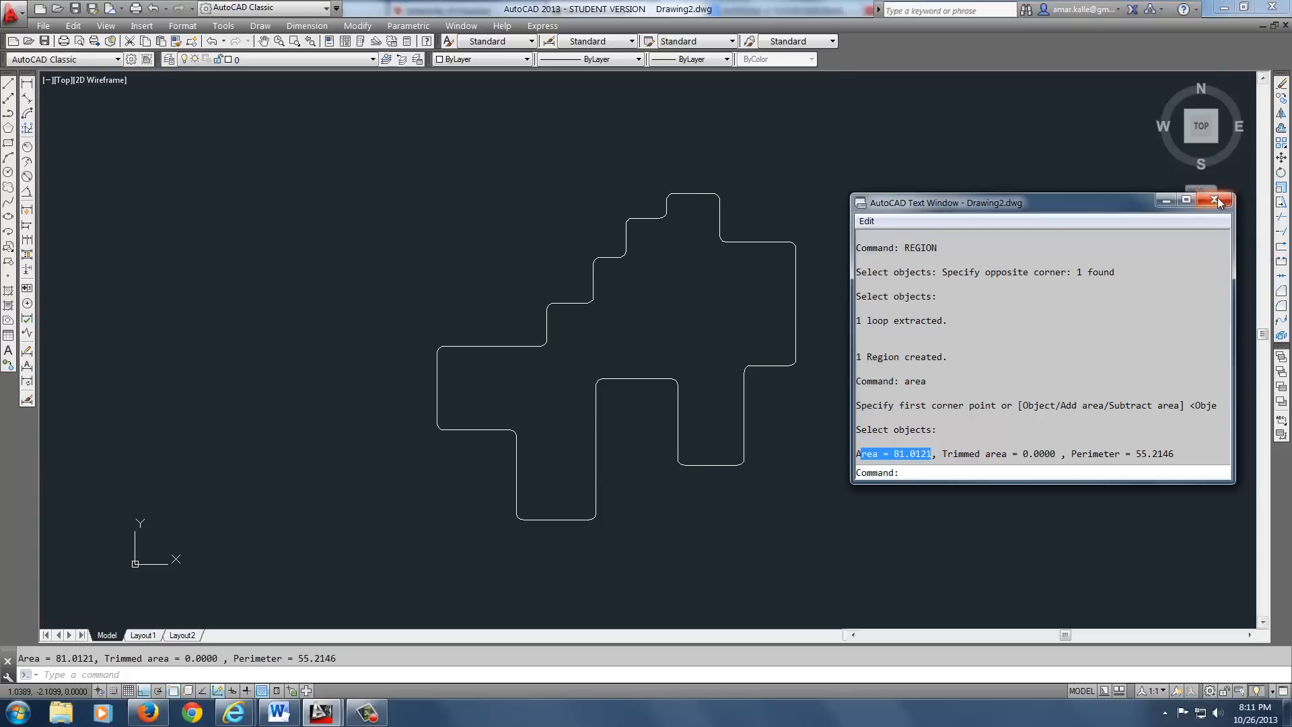
click(1218, 202)
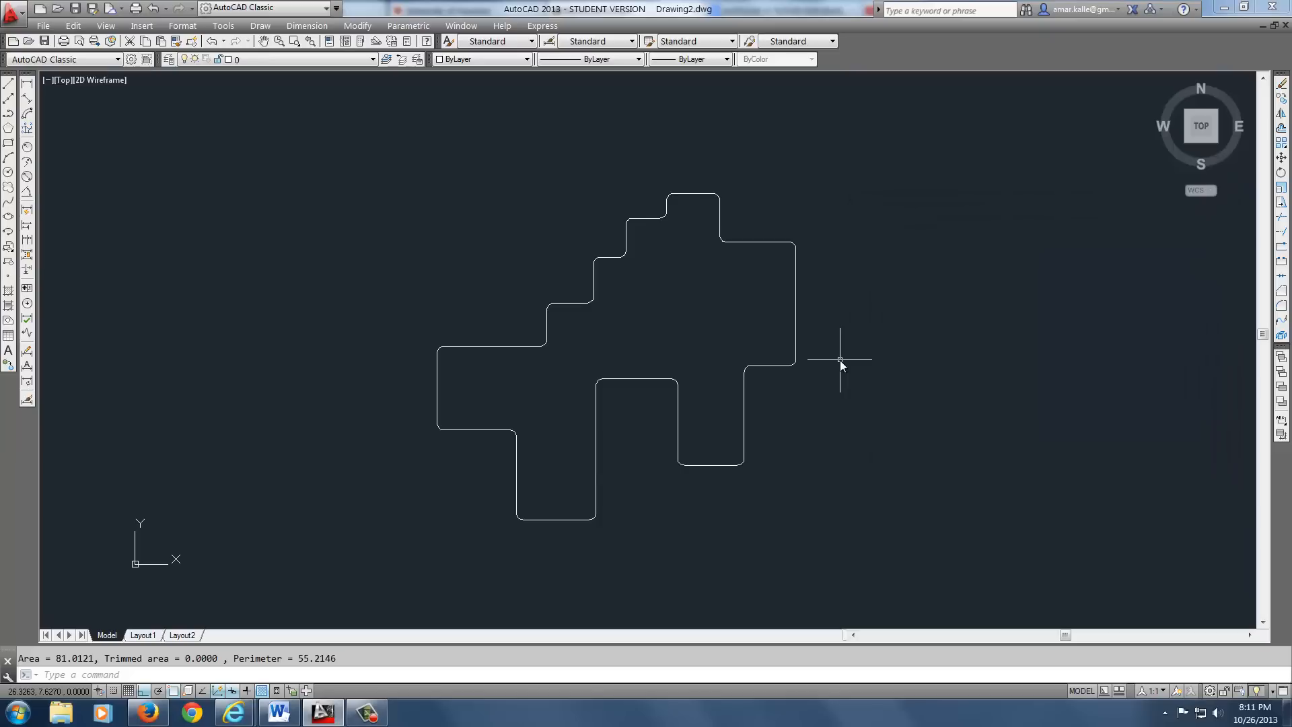